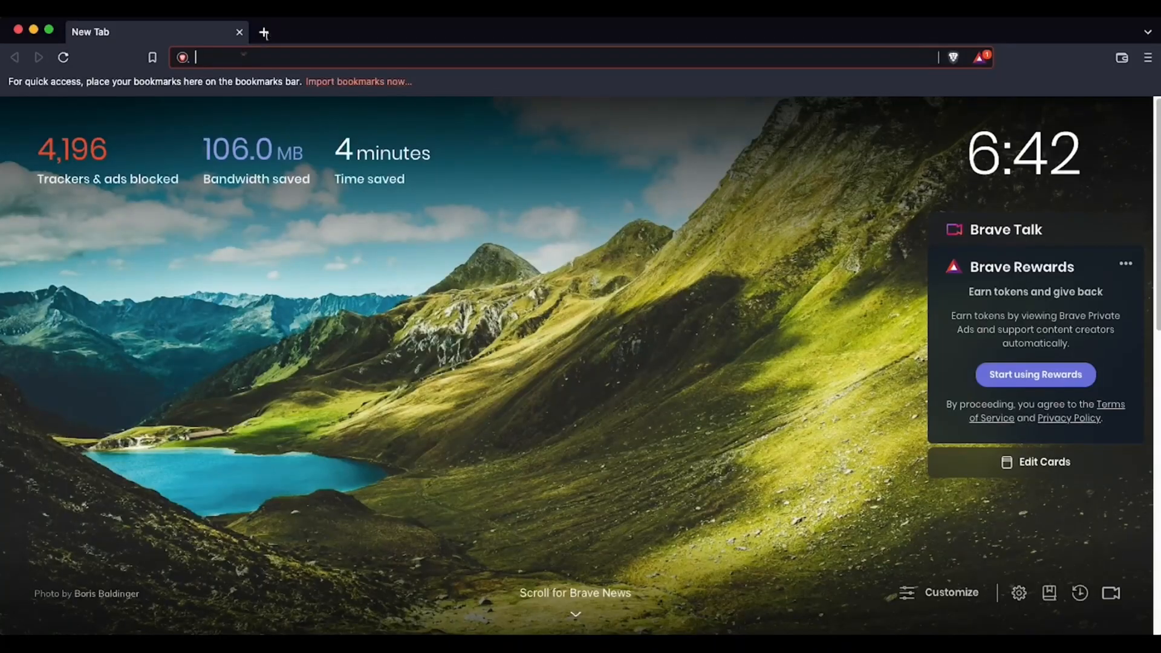
- Go to thingiverse.com and search the site for "planter with tray"
{"action": "type", "text": "thingiverse.com"}
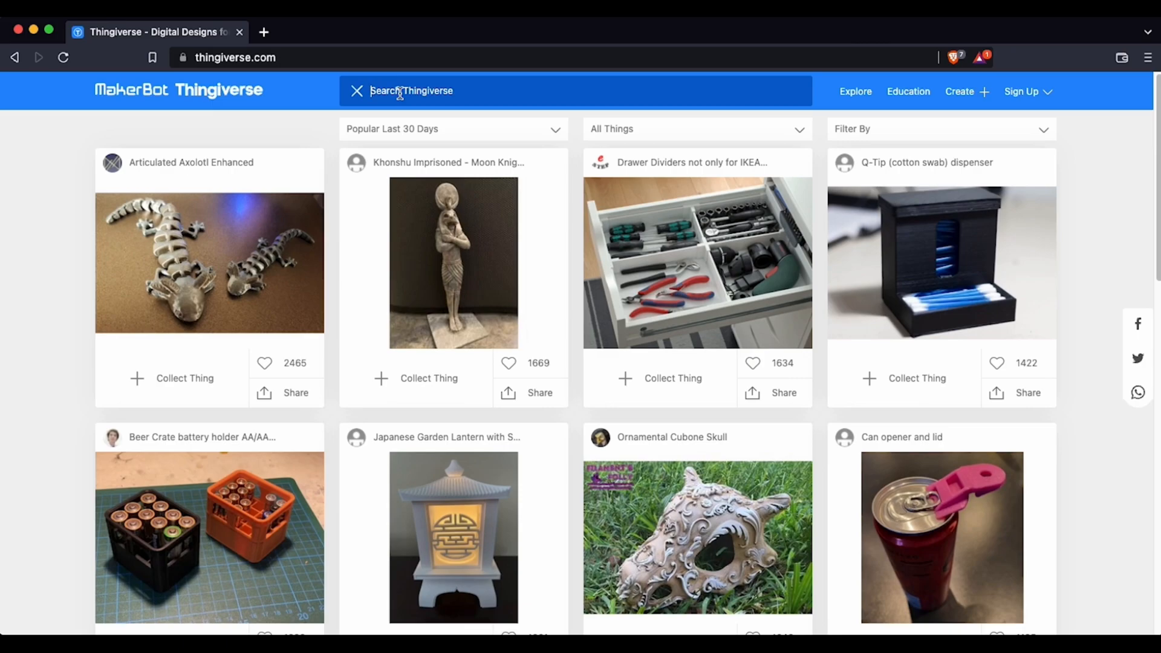
{"action": "type", "text": "plan"}
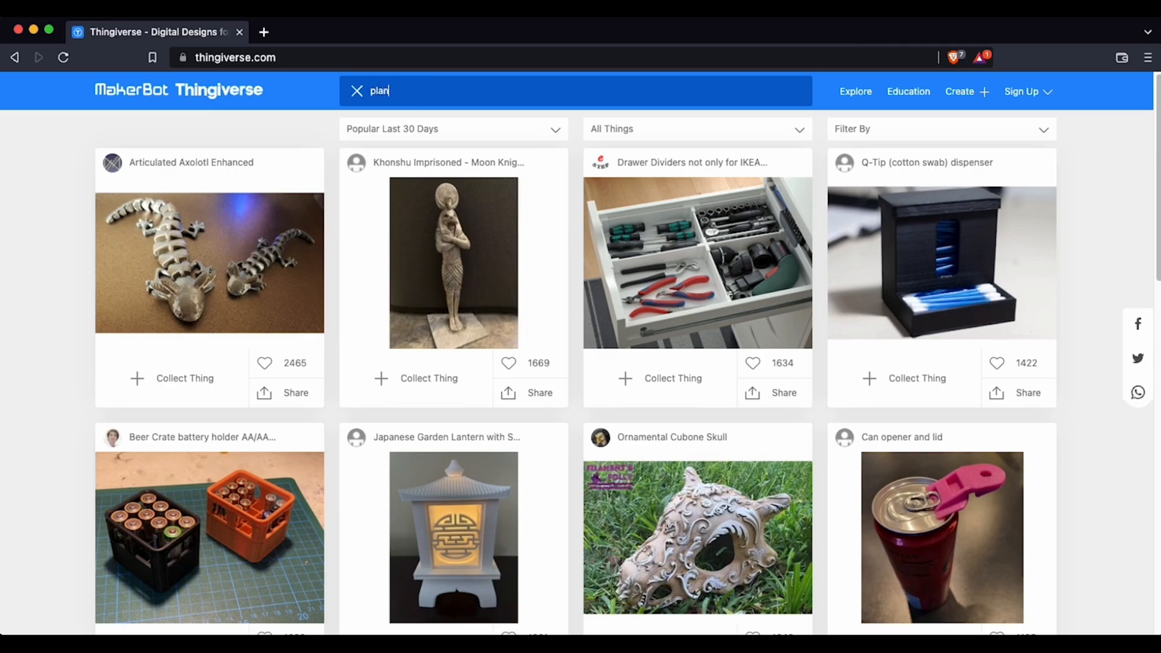
{"action": "type", "text": "ter"}
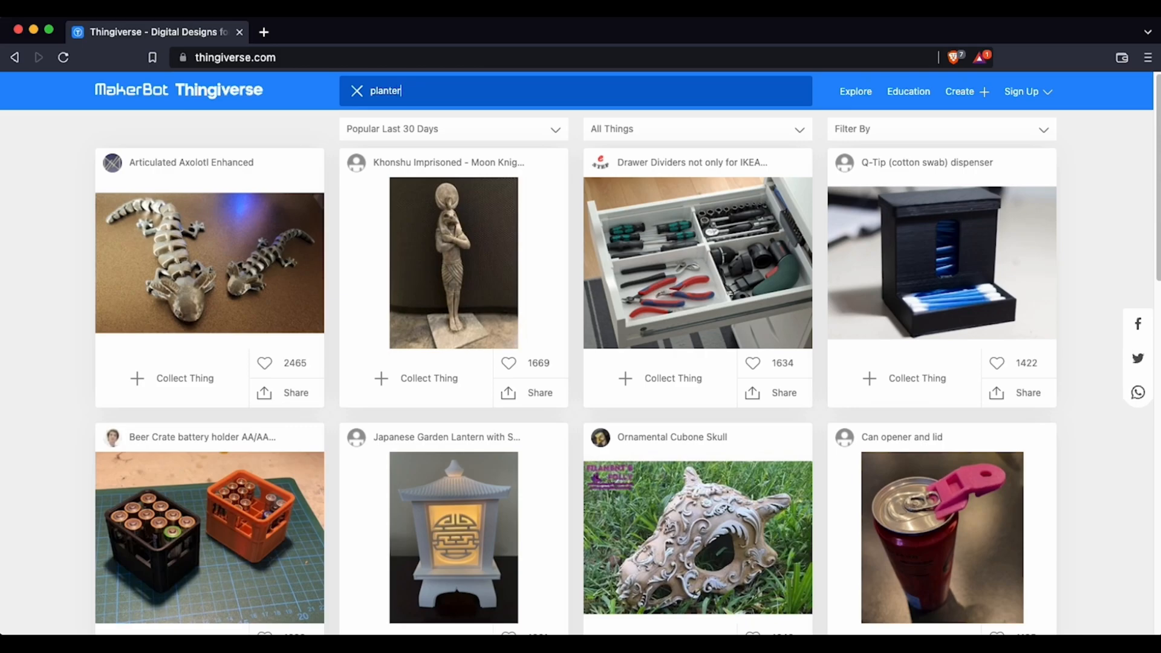
{"action": "type", "text": "with tray"}
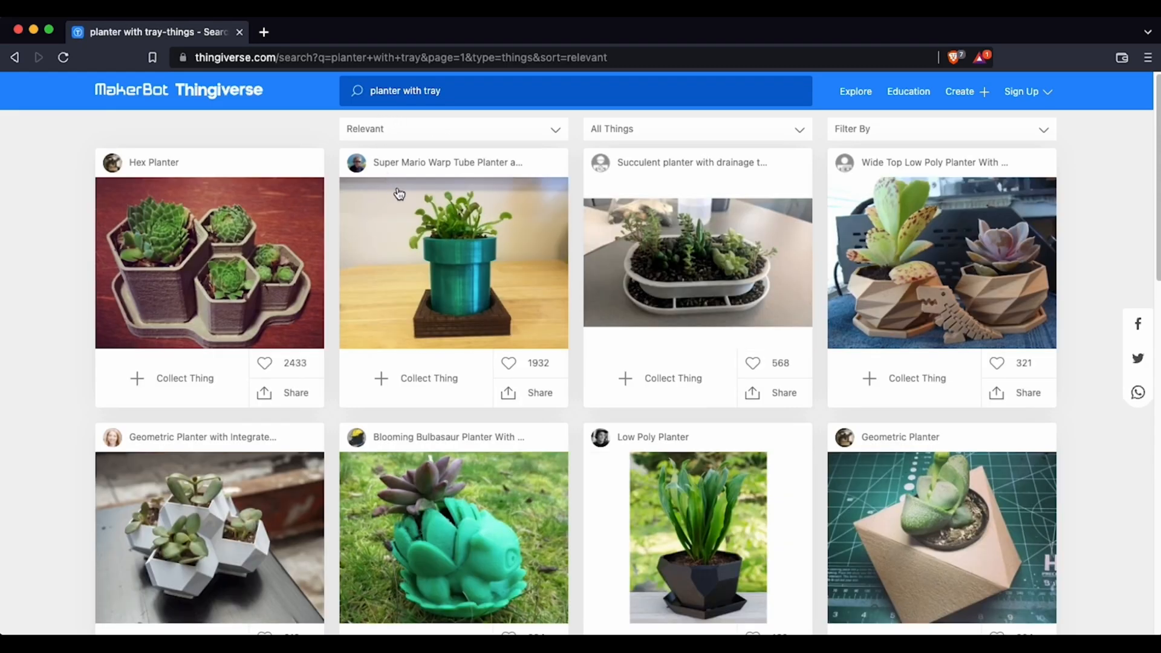
{"action": "mouse_move", "coordinate": [417, 211]}
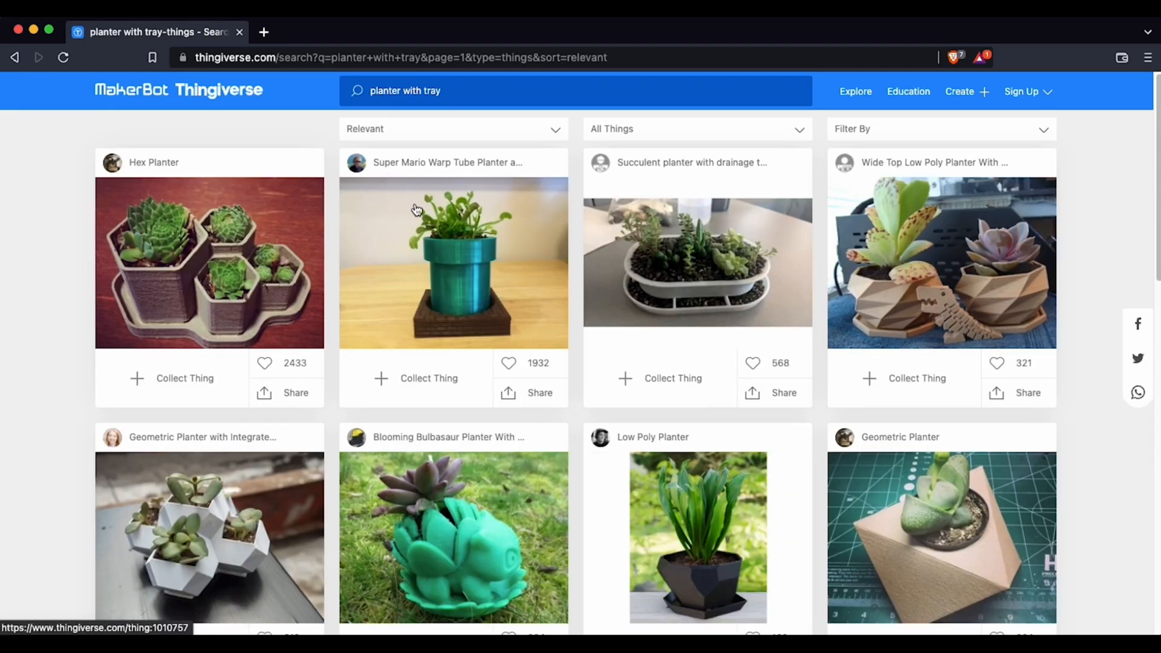
{"action": "mouse_move", "coordinate": [928, 240]}
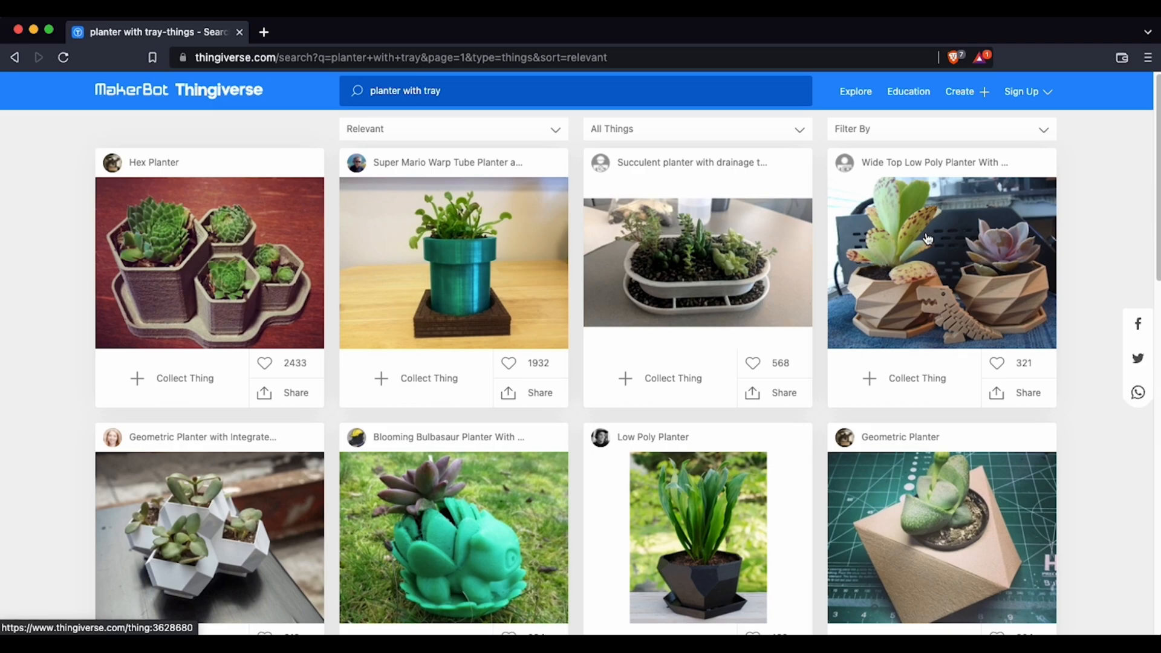
{"action": "mouse_move", "coordinate": [938, 249]}
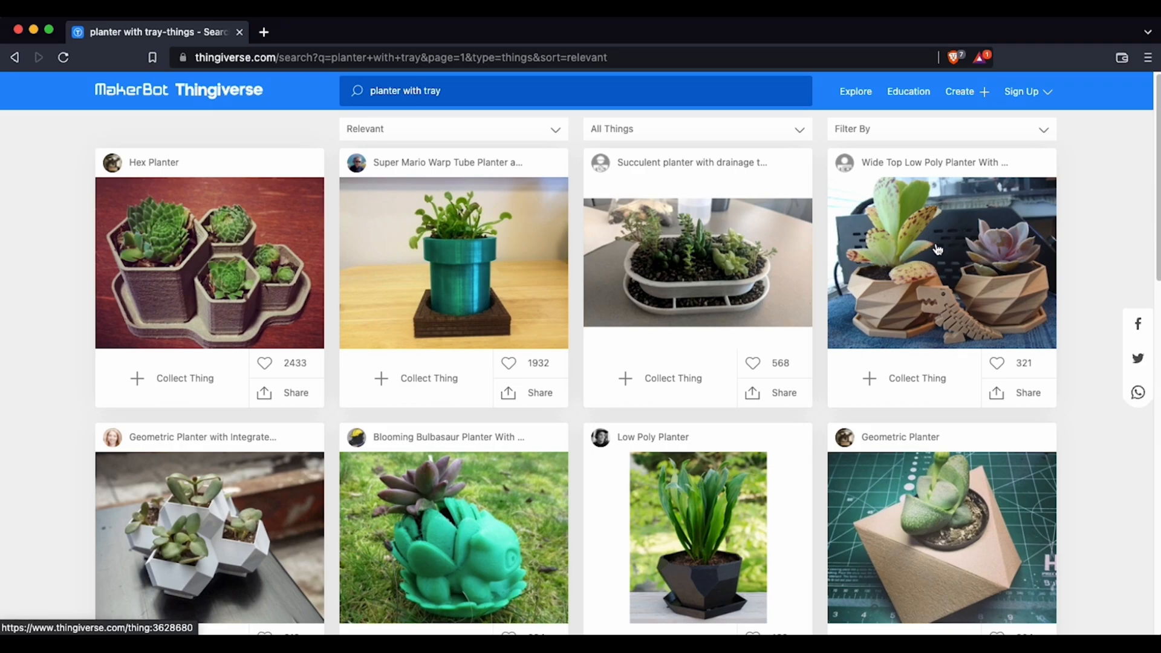
- Open the Wide Top Low Poly Planter With Drain Tray page, browse its gallery and start the pot's 3D preview
{"action": "left_click", "coordinate": [941, 263]}
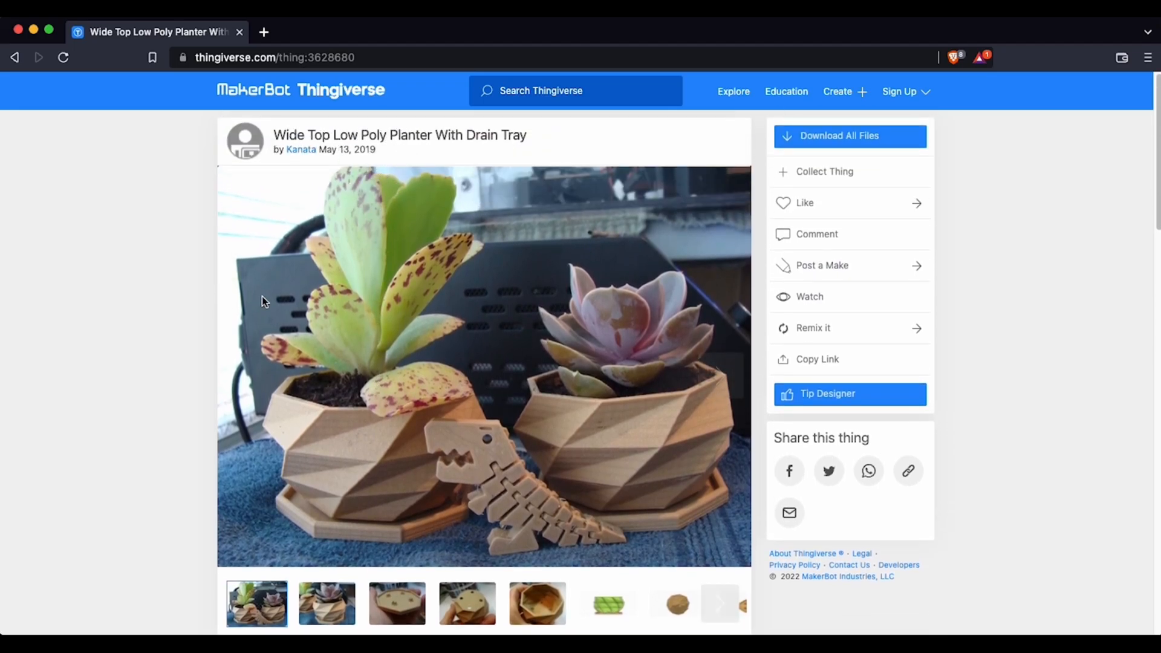
{"action": "scroll", "scroll_direction": "down", "scroll_amount": 3}
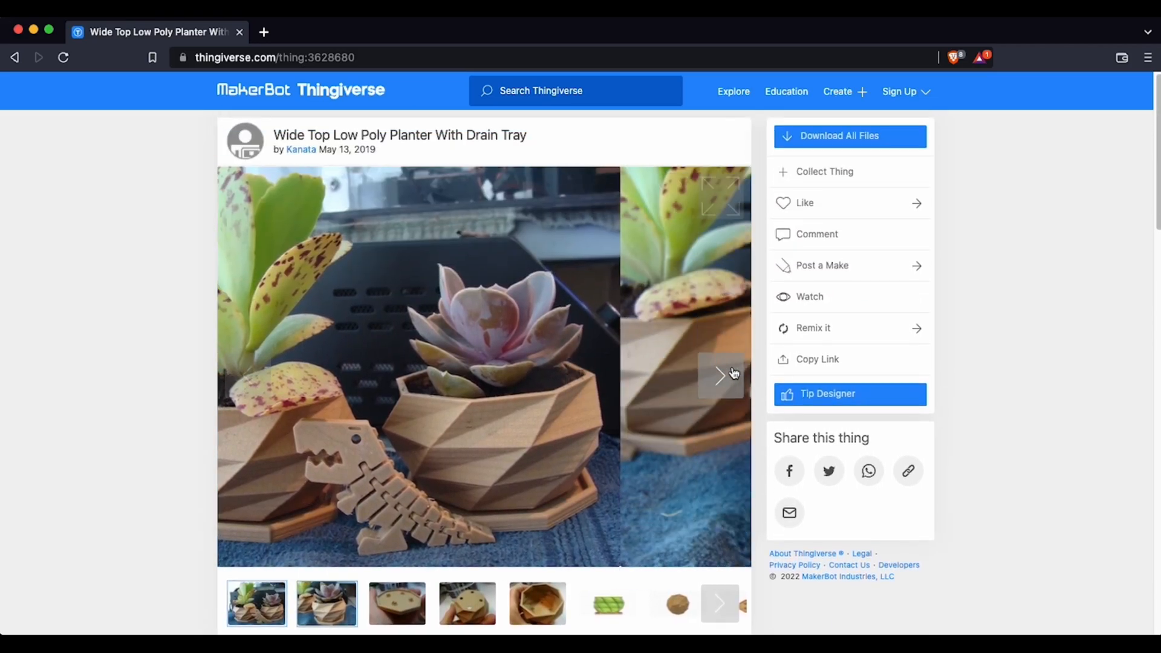
{"action": "left_click", "coordinate": [718, 375]}
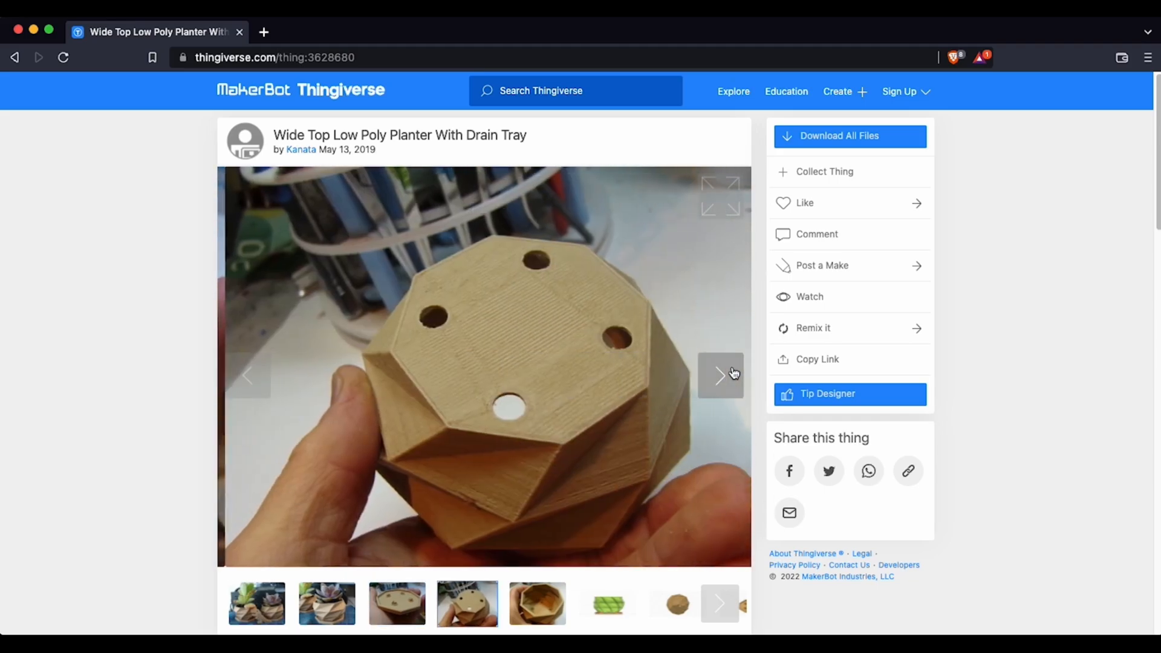
{"action": "left_click", "coordinate": [718, 375]}
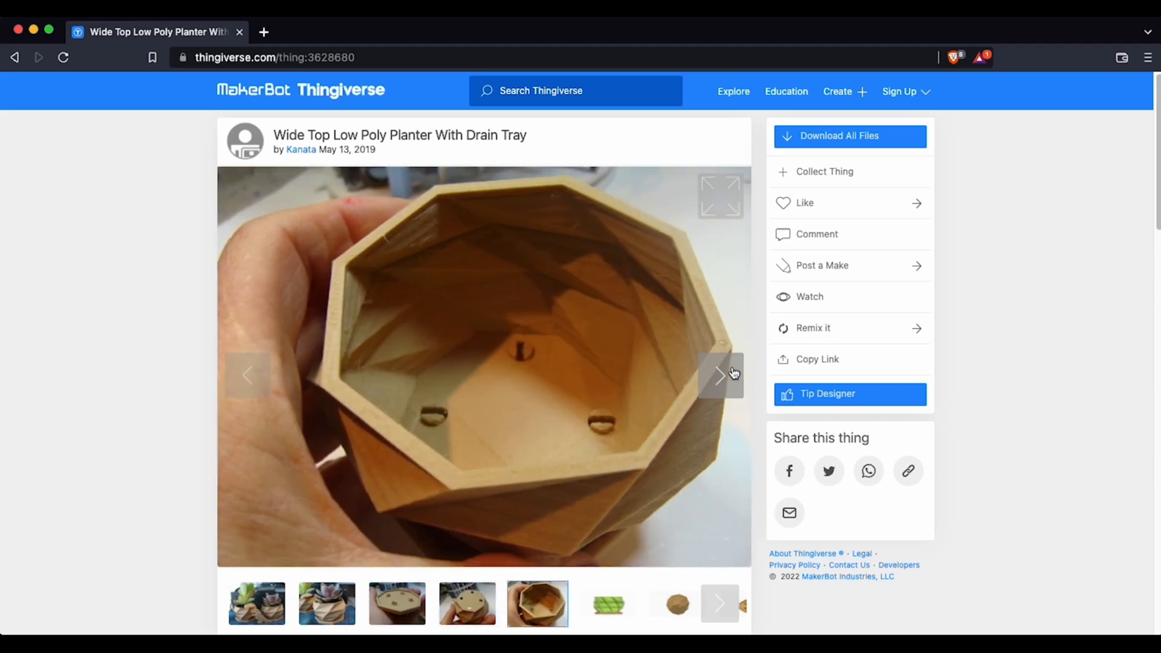
{"action": "left_click", "coordinate": [718, 374]}
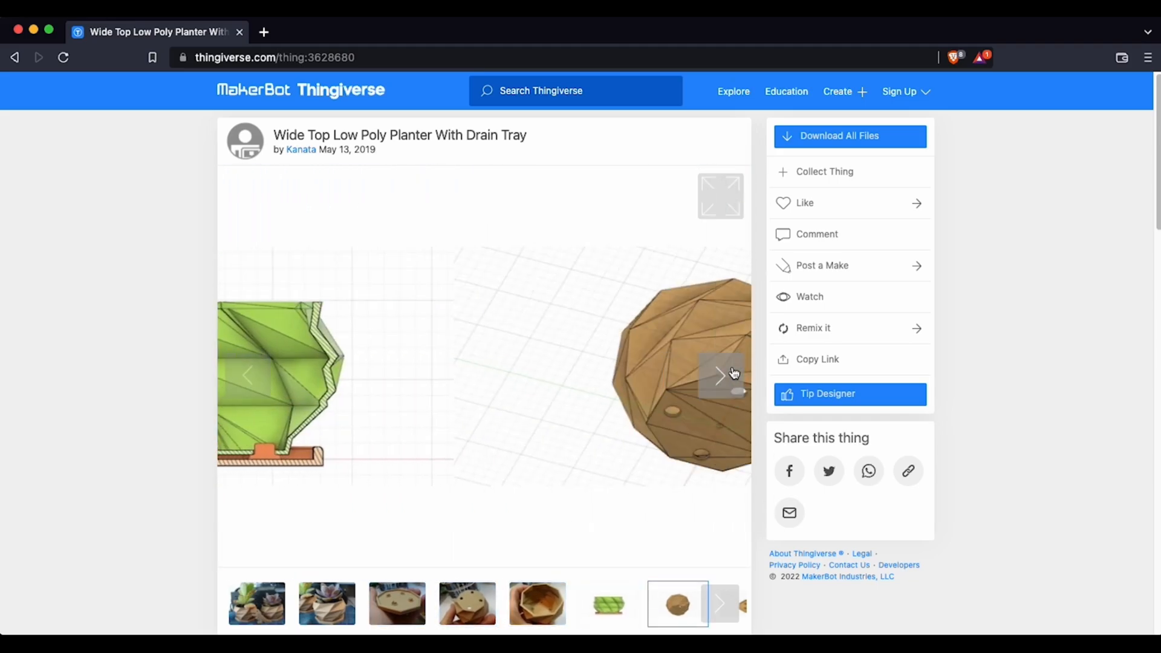
{"action": "left_click", "coordinate": [719, 375]}
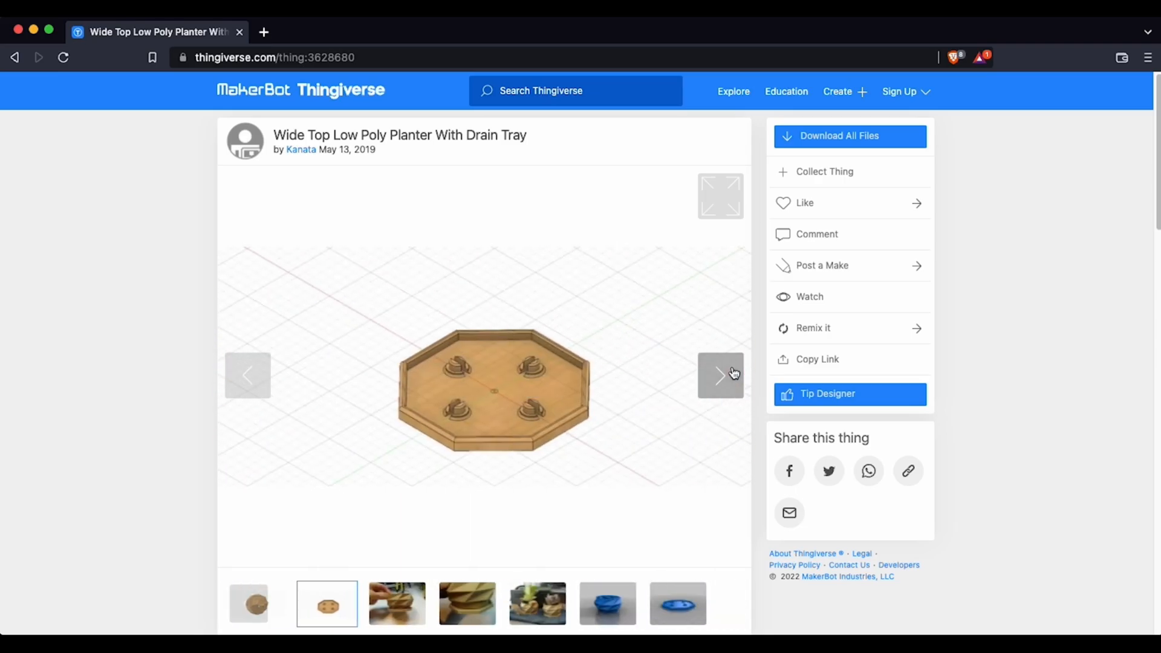
{"action": "left_click", "coordinate": [607, 603]}
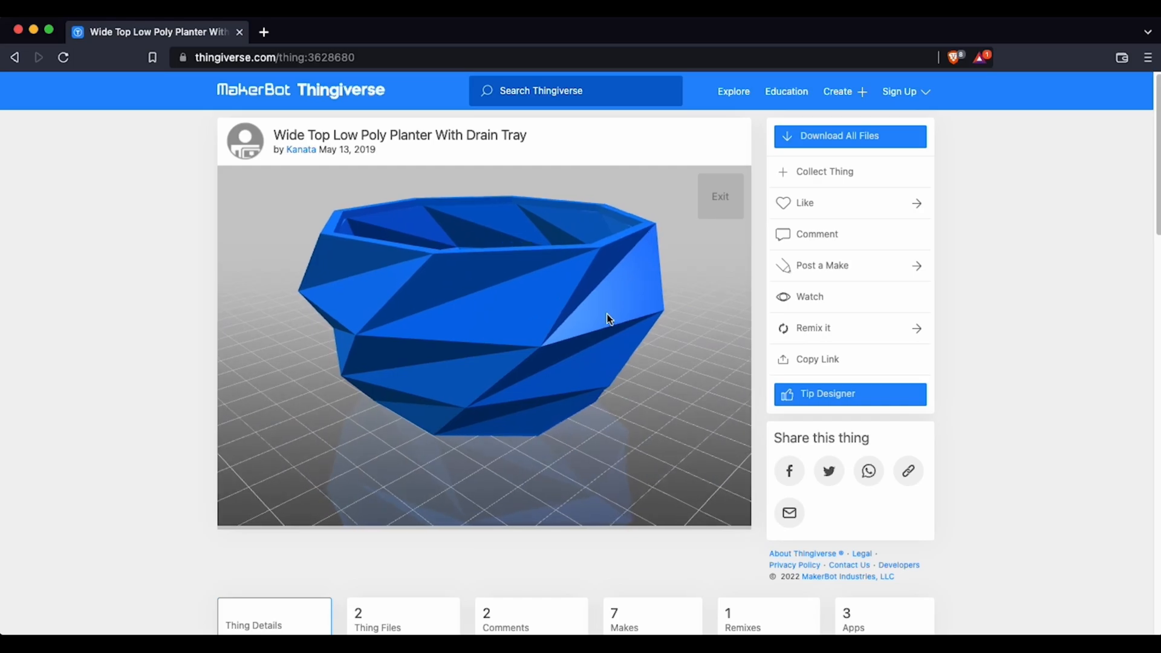
- Orbit the pot model to view its sides, inside and drainage holes
{"action": "left_click_drag", "start_coordinate": [606, 318], "coordinate": [576, 348]}
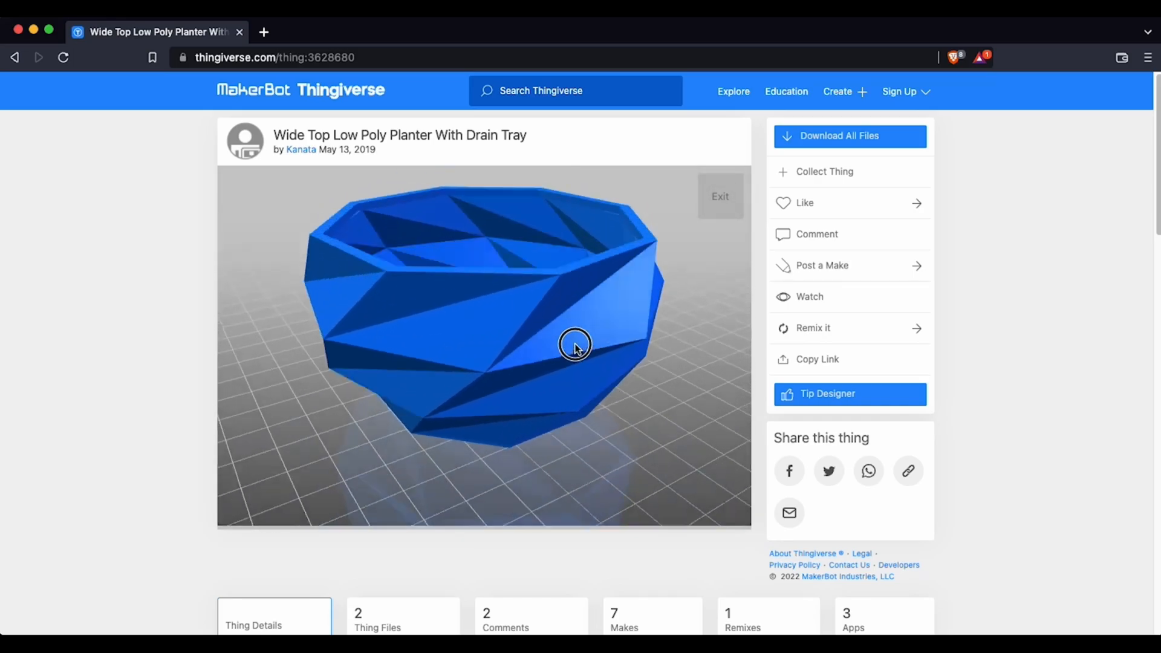
{"action": "left_click_drag", "start_coordinate": [576, 348], "coordinate": [569, 274]}
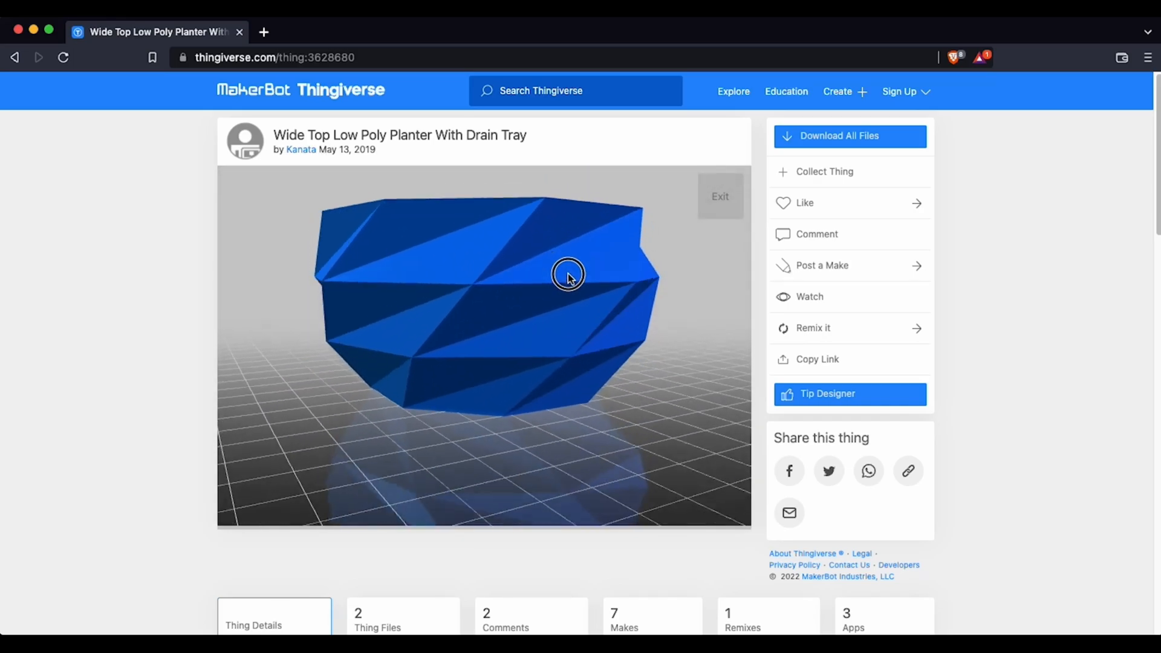
{"action": "left_click_drag", "start_coordinate": [569, 274], "coordinate": [546, 325]}
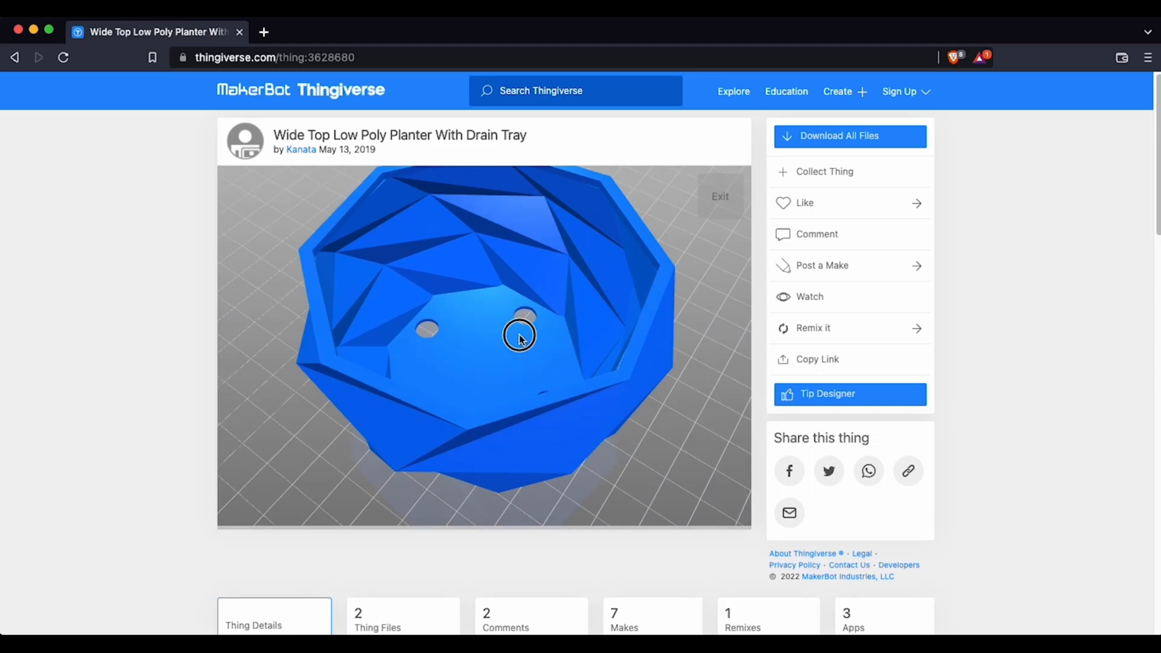
{"action": "left_click_drag", "start_coordinate": [519, 335], "coordinate": [519, 223]}
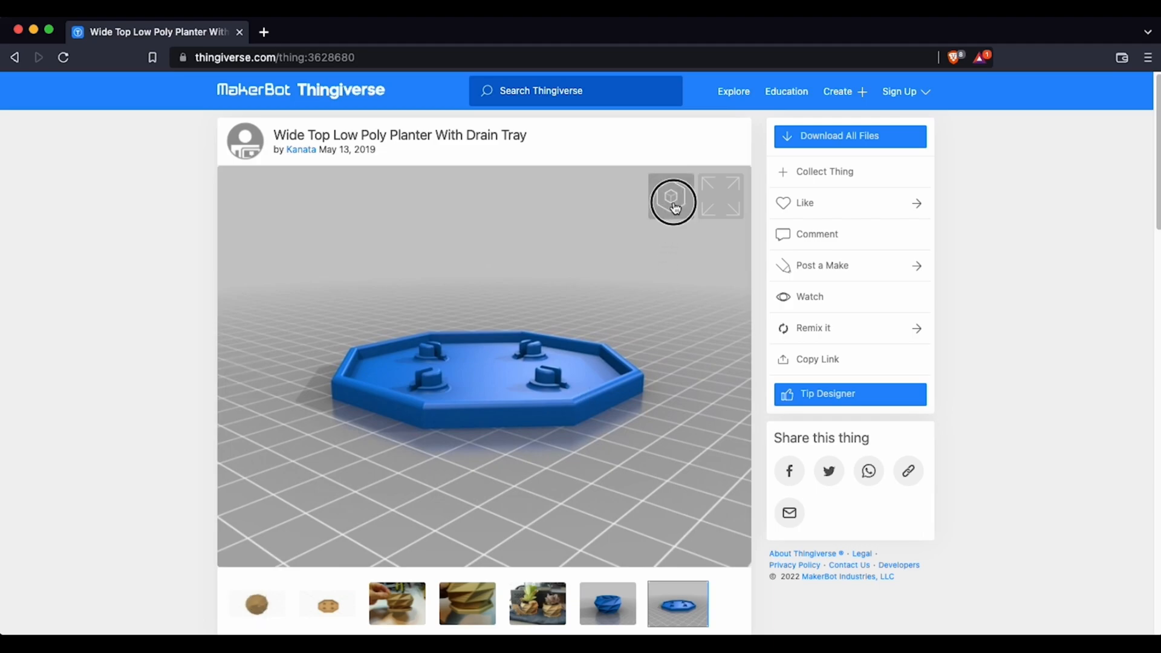
- Preview the drain tray in 3D and orbit it to see its pegs and edges
{"action": "left_click", "coordinate": [672, 202]}
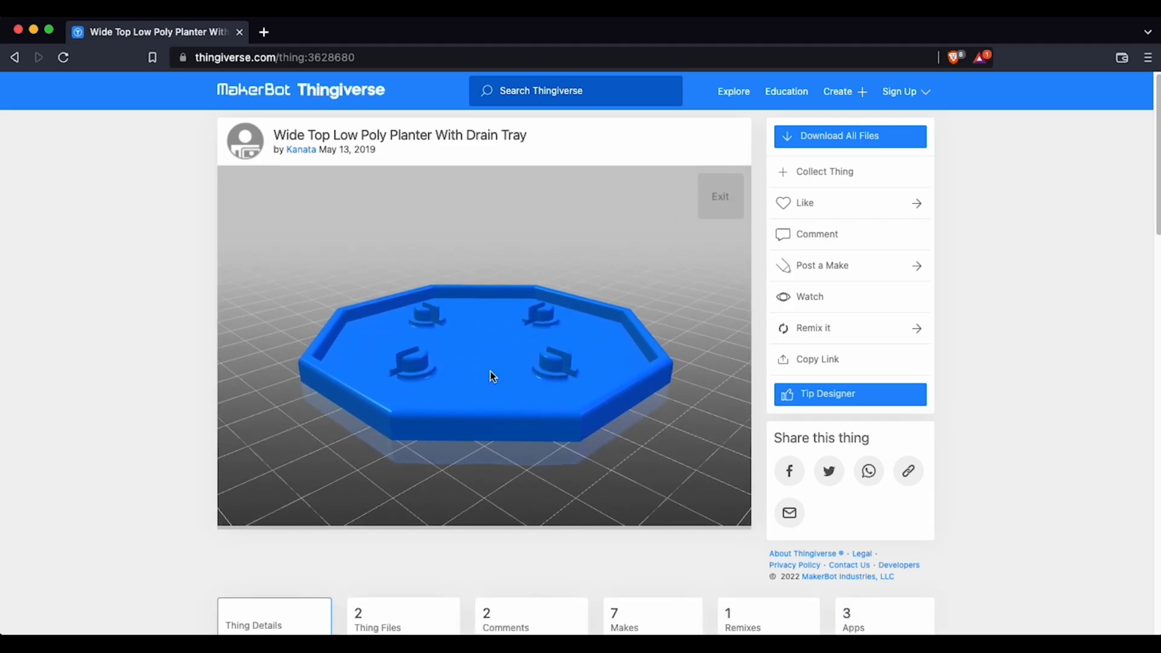
{"action": "left_click_drag", "start_coordinate": [489, 374], "coordinate": [548, 402]}
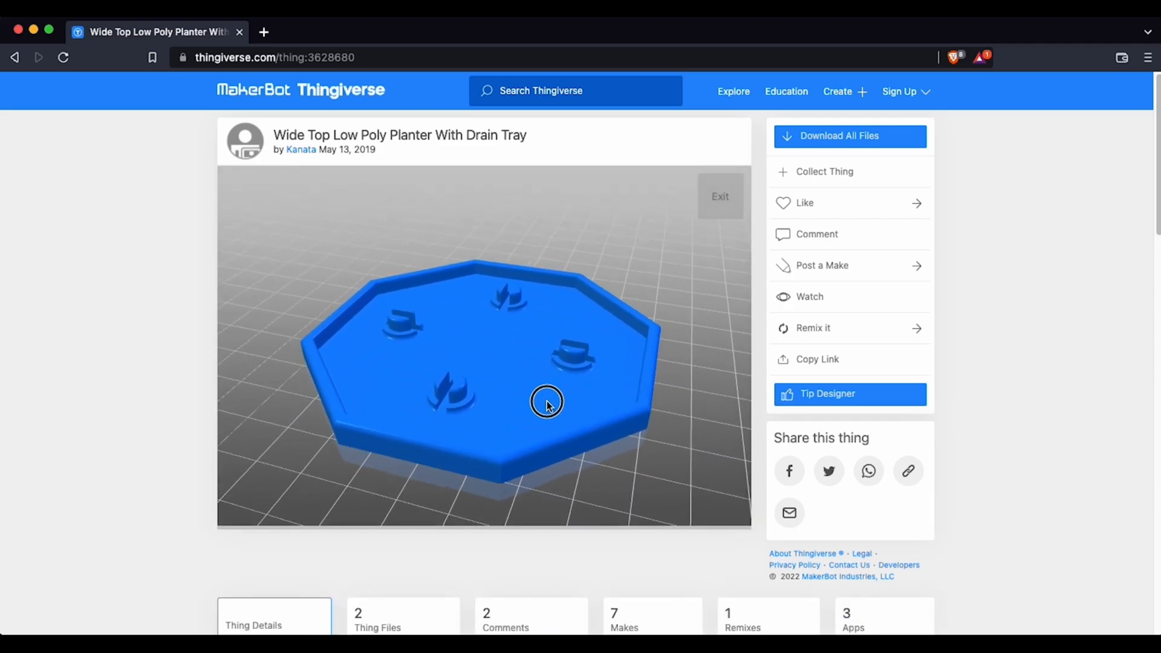
{"action": "left_click_drag", "start_coordinate": [547, 401], "coordinate": [448, 393]}
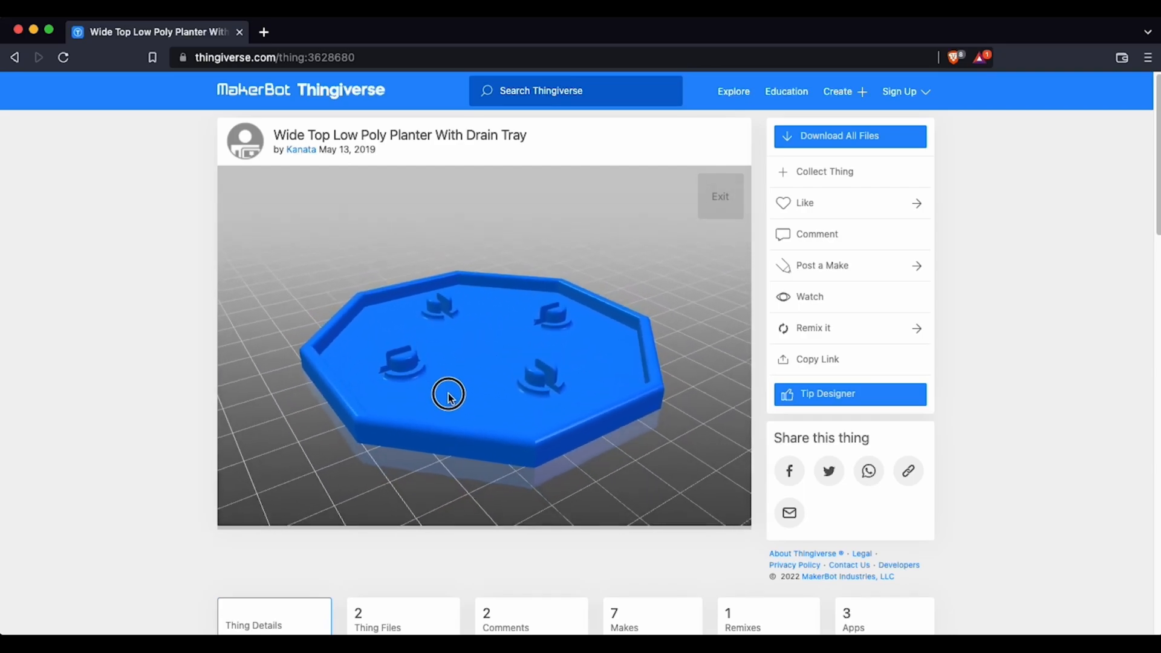
{"action": "left_click_drag", "start_coordinate": [447, 394], "coordinate": [454, 465]}
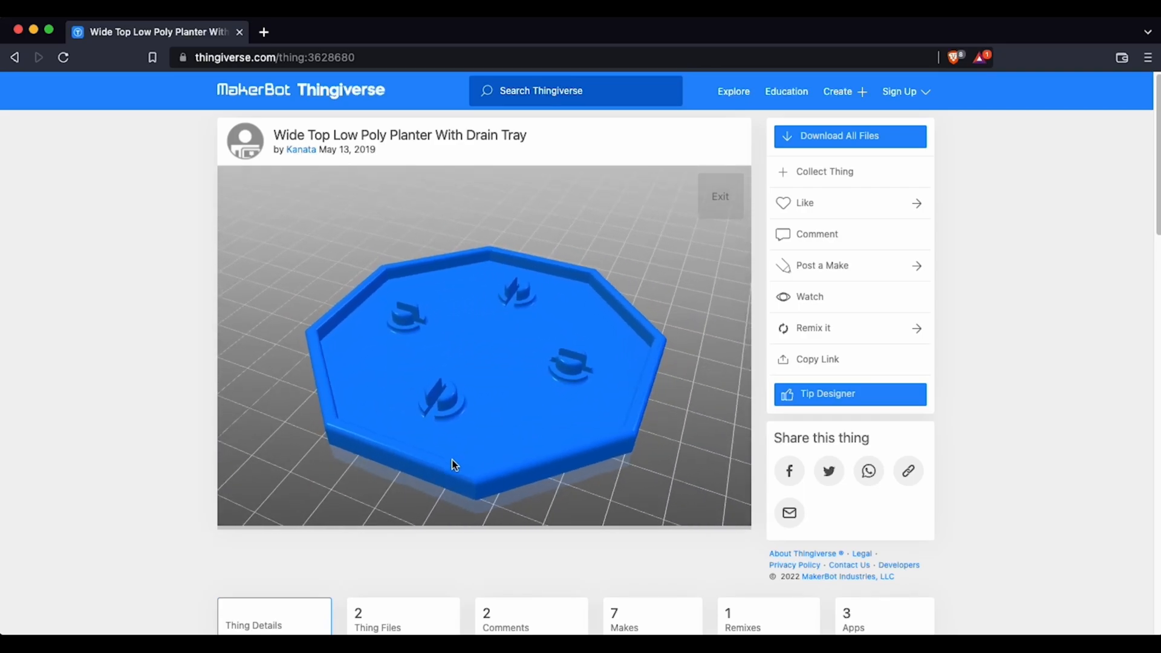
{"action": "left_click_drag", "start_coordinate": [453, 464], "coordinate": [501, 398]}
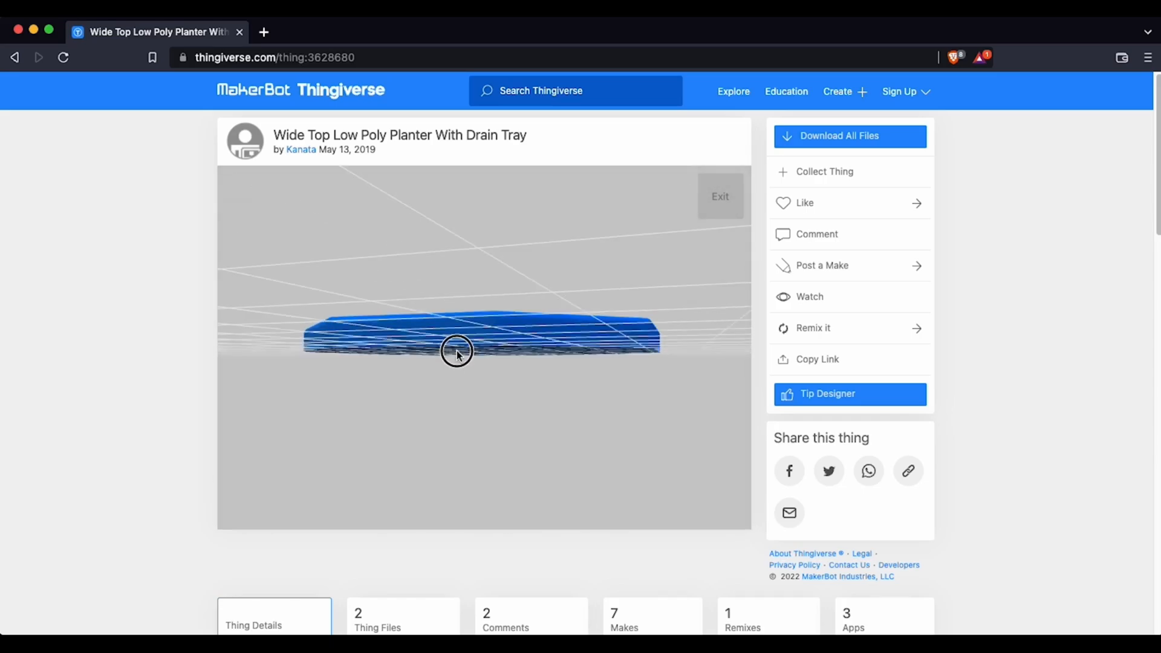
{"action": "left_click_drag", "start_coordinate": [456, 352], "coordinate": [503, 401]}
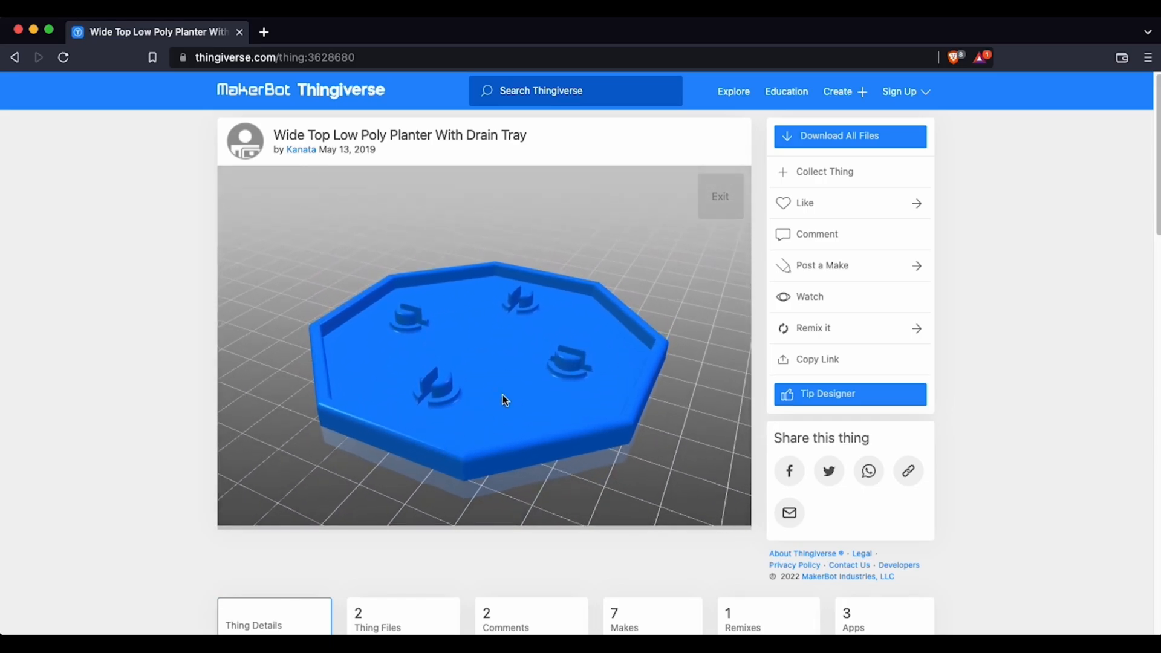
{"action": "left_click_drag", "start_coordinate": [503, 401], "coordinate": [425, 381]}
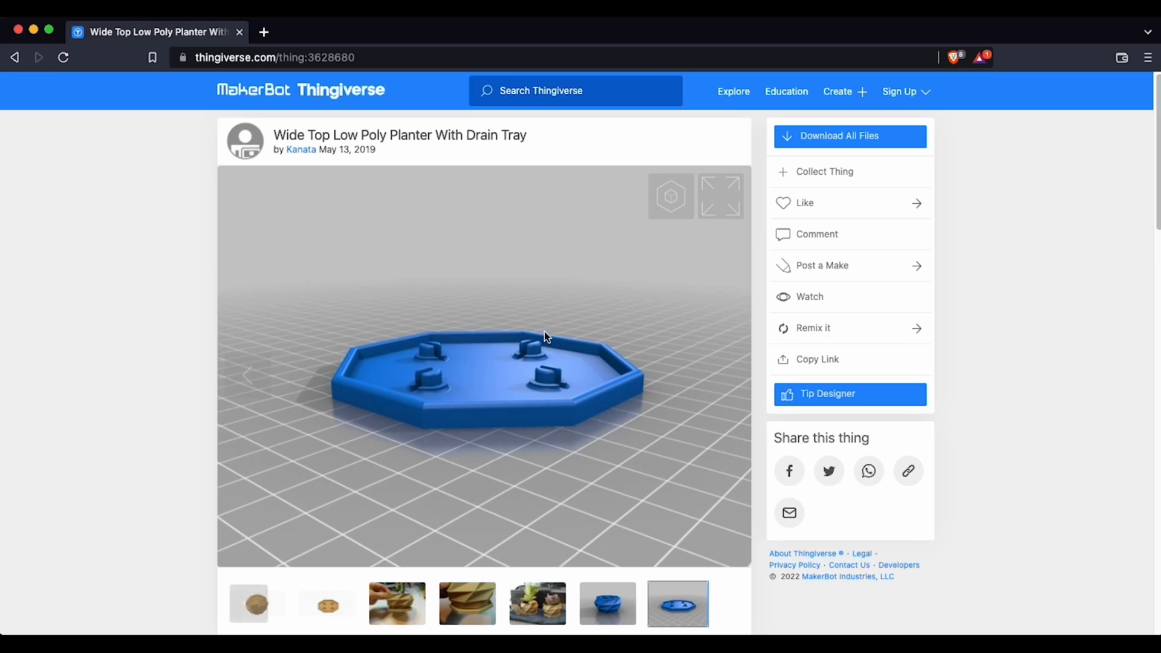
- Download Main_Body.stl and save it to the Downloads folder
{"action": "scroll", "scroll_direction": "down", "scroll_amount": 3}
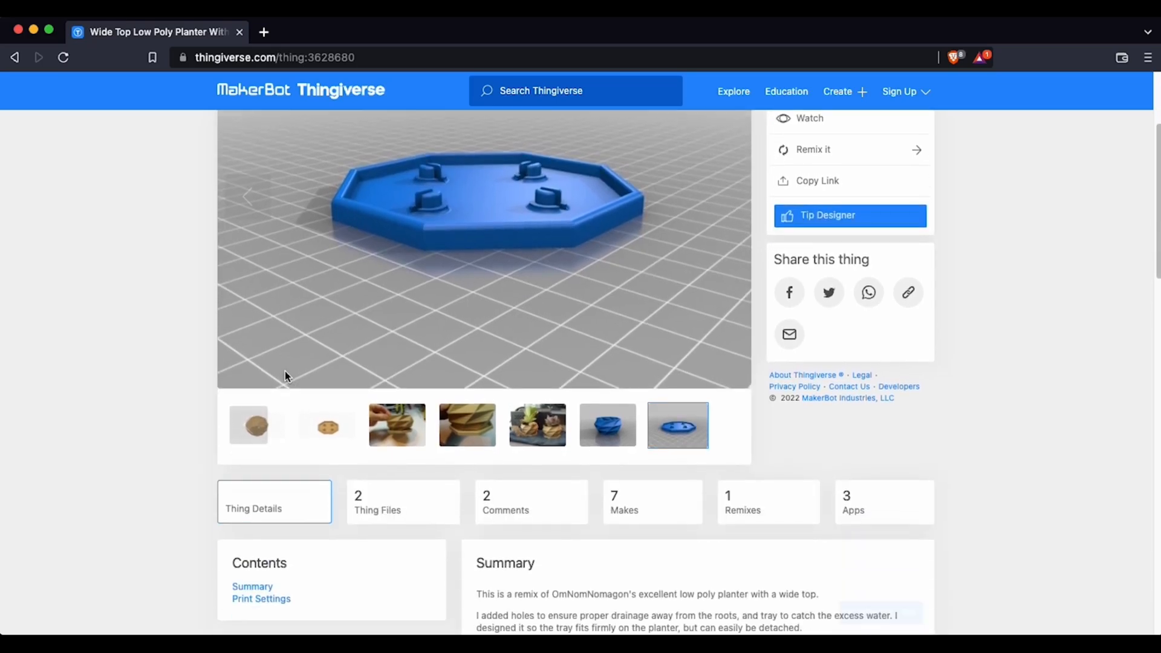
{"action": "scroll", "scroll_direction": "down", "scroll_amount": 3}
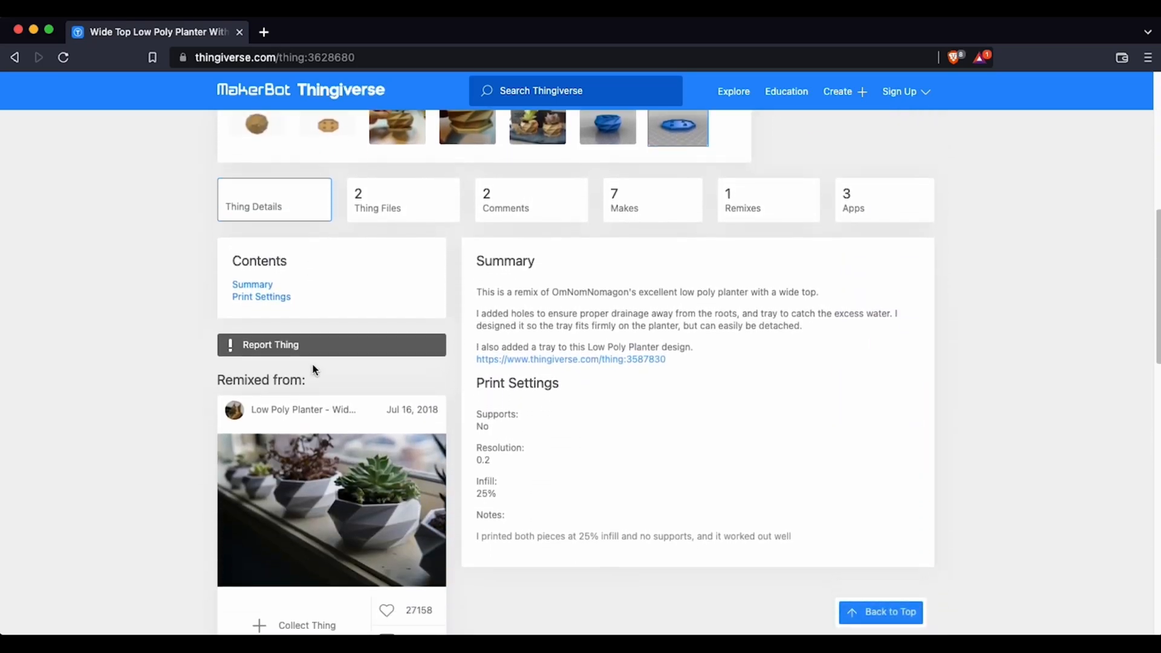
{"action": "scroll", "scroll_direction": "up", "scroll_amount": 3}
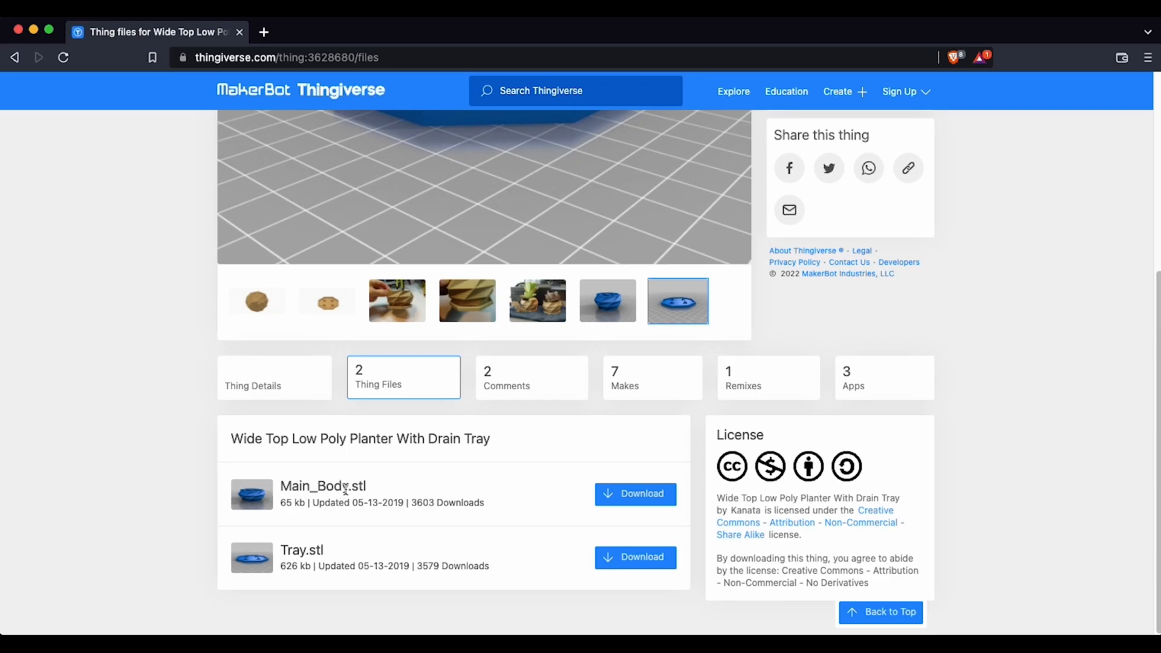
{"action": "left_click", "coordinate": [635, 494]}
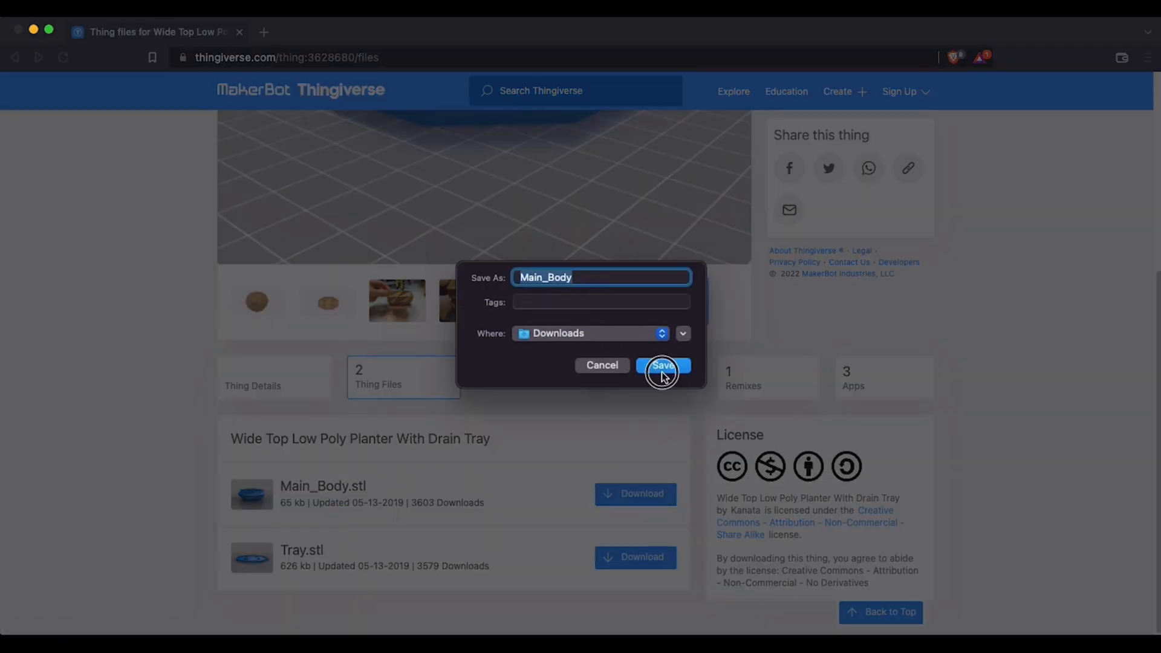
{"action": "left_click", "coordinate": [661, 366]}
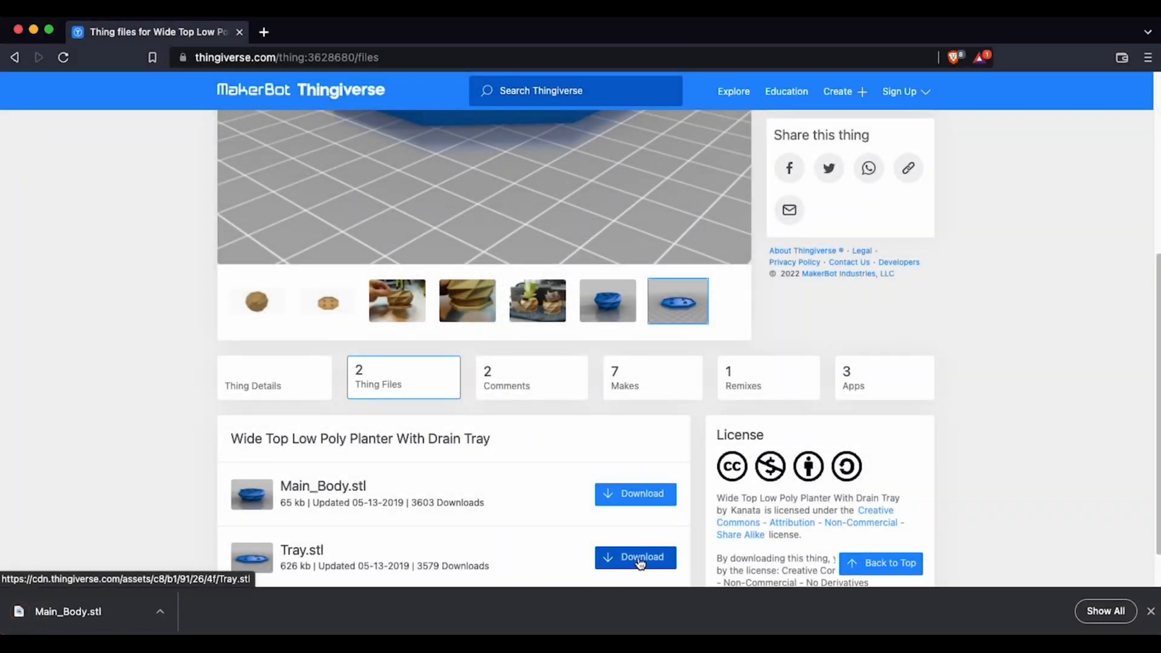
- Download Tray.stl and save it to the Downloads folder
{"action": "left_click", "coordinate": [635, 556]}
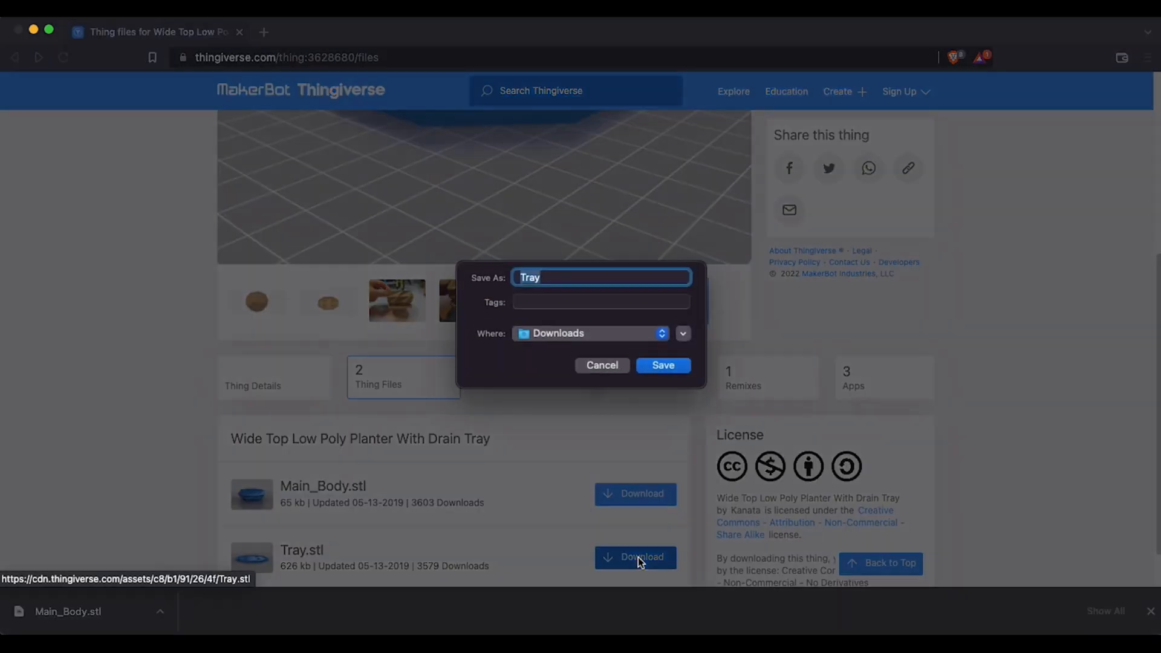
{"action": "mouse_move", "coordinate": [661, 366]}
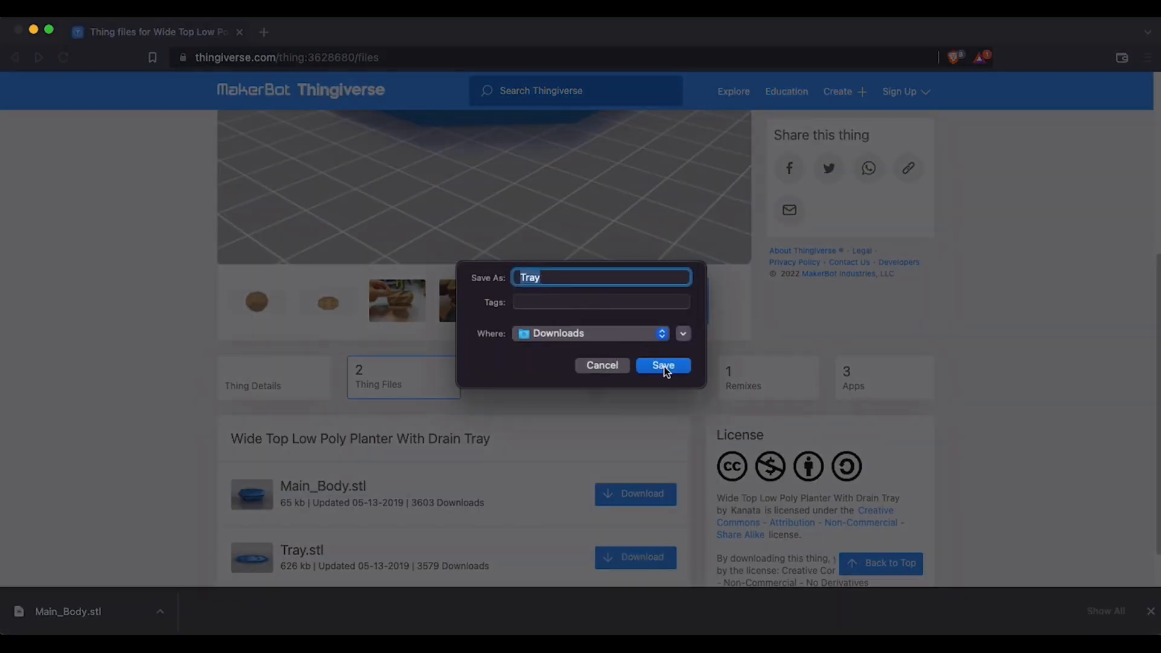
{"action": "left_click", "coordinate": [662, 365]}
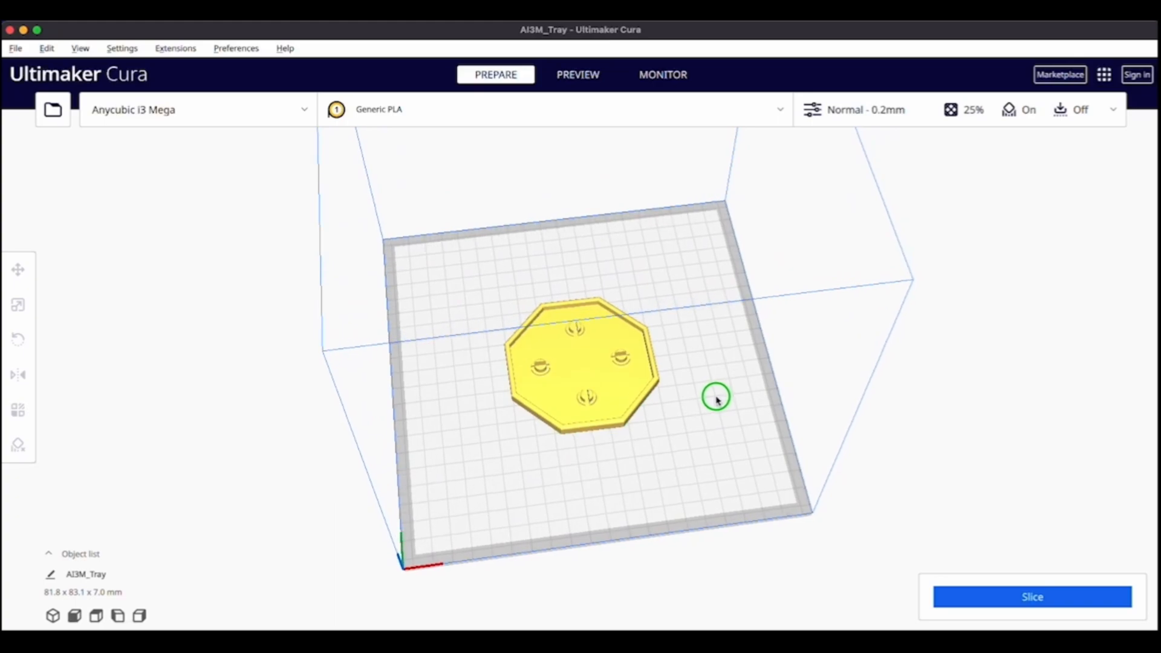
- Select the tray and scale it uniformly to 200% with the Scale tool
{"action": "left_click_drag", "start_coordinate": [716, 401], "coordinate": [697, 370]}
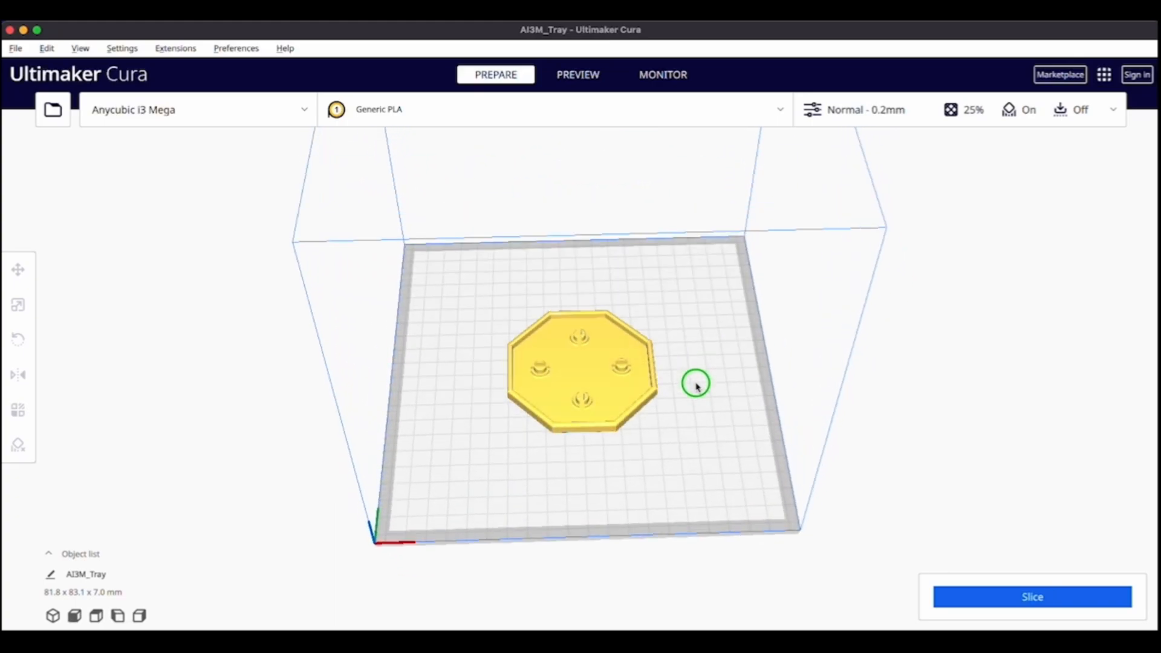
{"action": "left_click", "coordinate": [579, 367]}
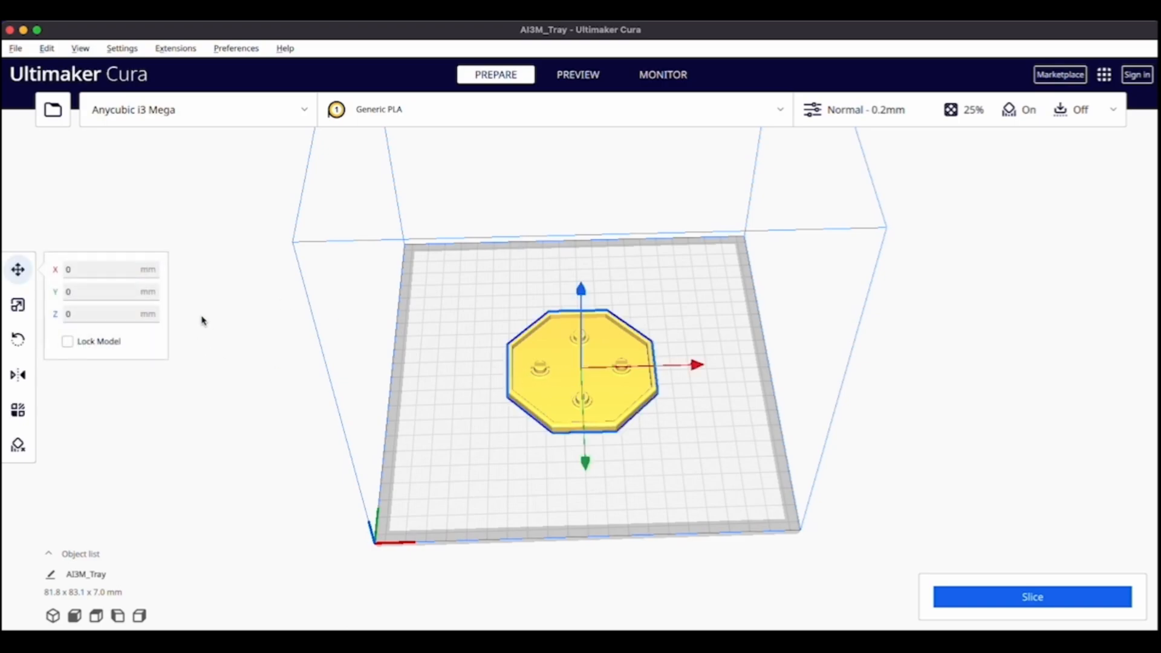
{"action": "mouse_move", "coordinate": [18, 305]}
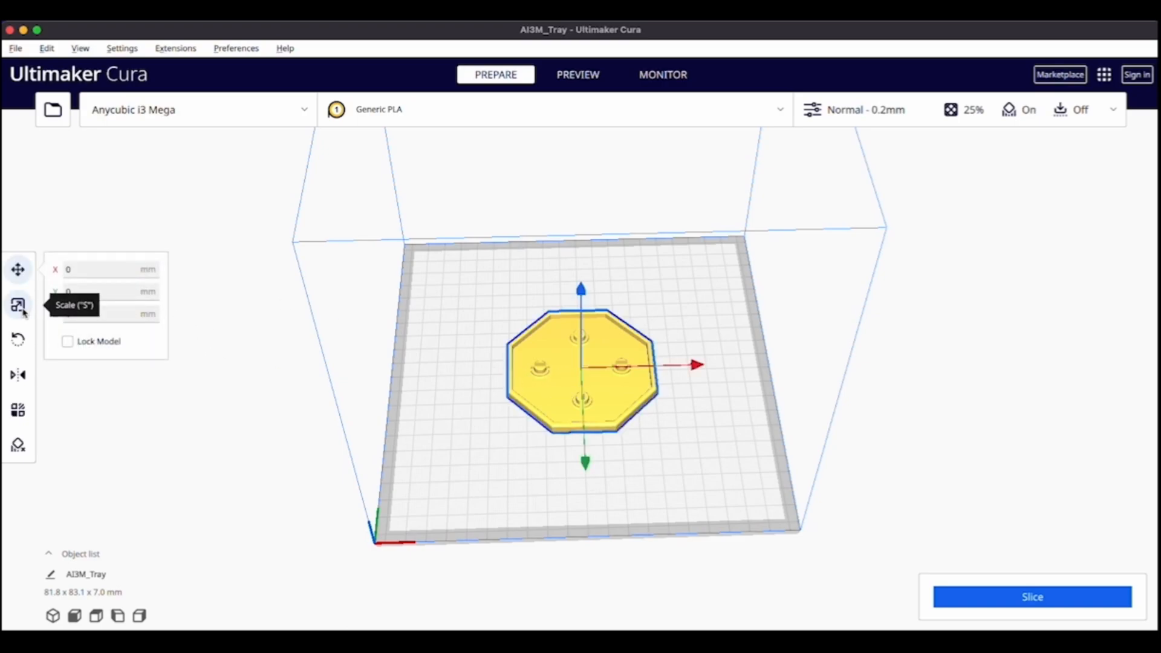
{"action": "left_click", "coordinate": [18, 305]}
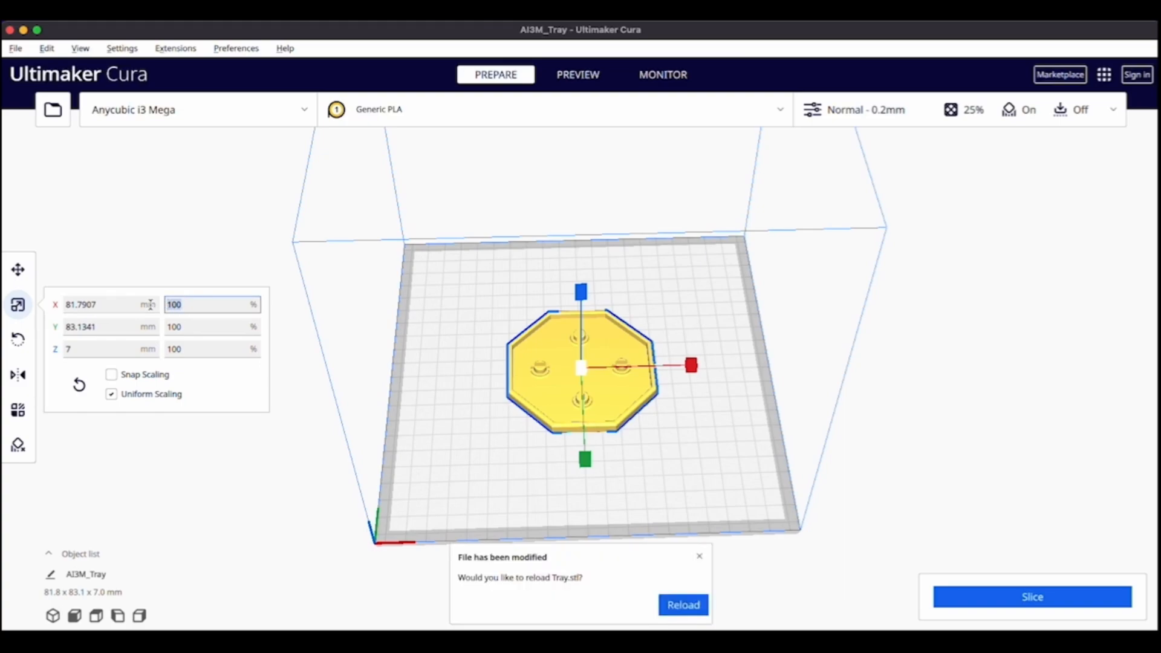
{"action": "type", "text": "4"}
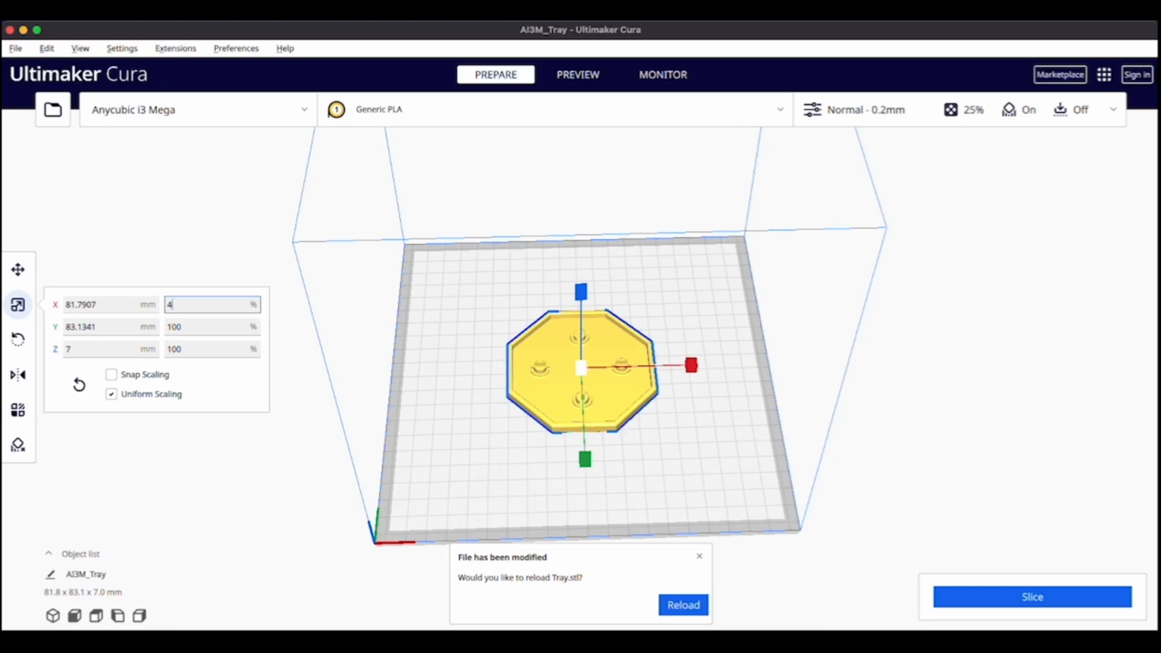
{"action": "type", "text": "200"}
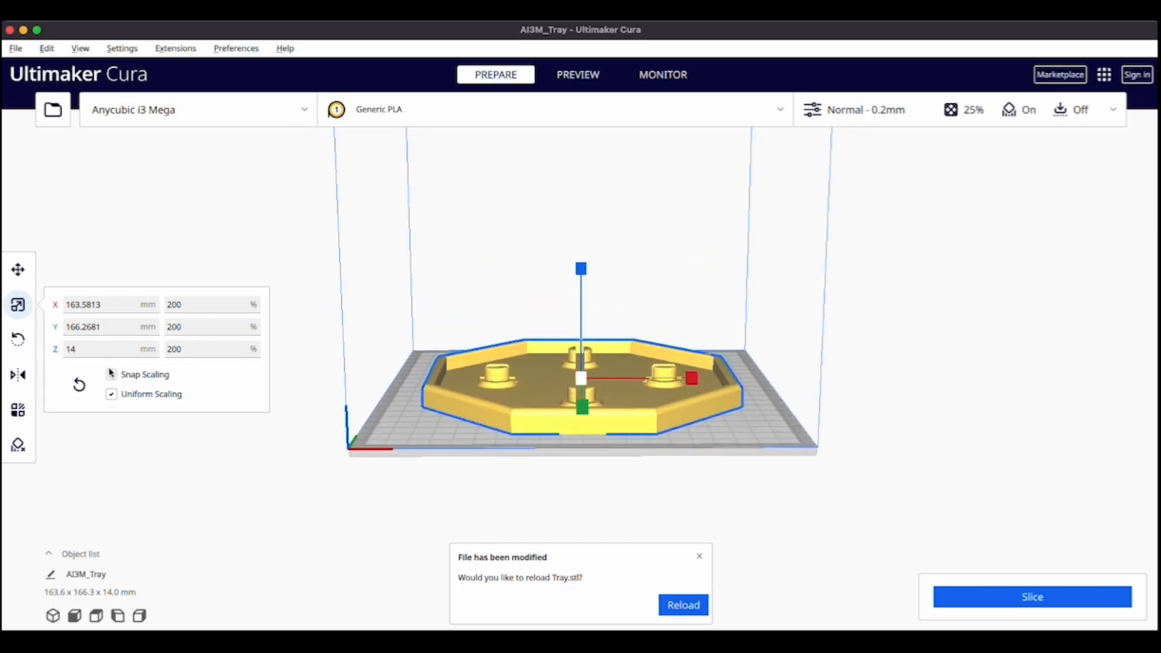
- Turn off Uniform Scaling and set the tray's Z to 400%, about 28 mm tall
{"action": "left_click", "coordinate": [111, 374]}
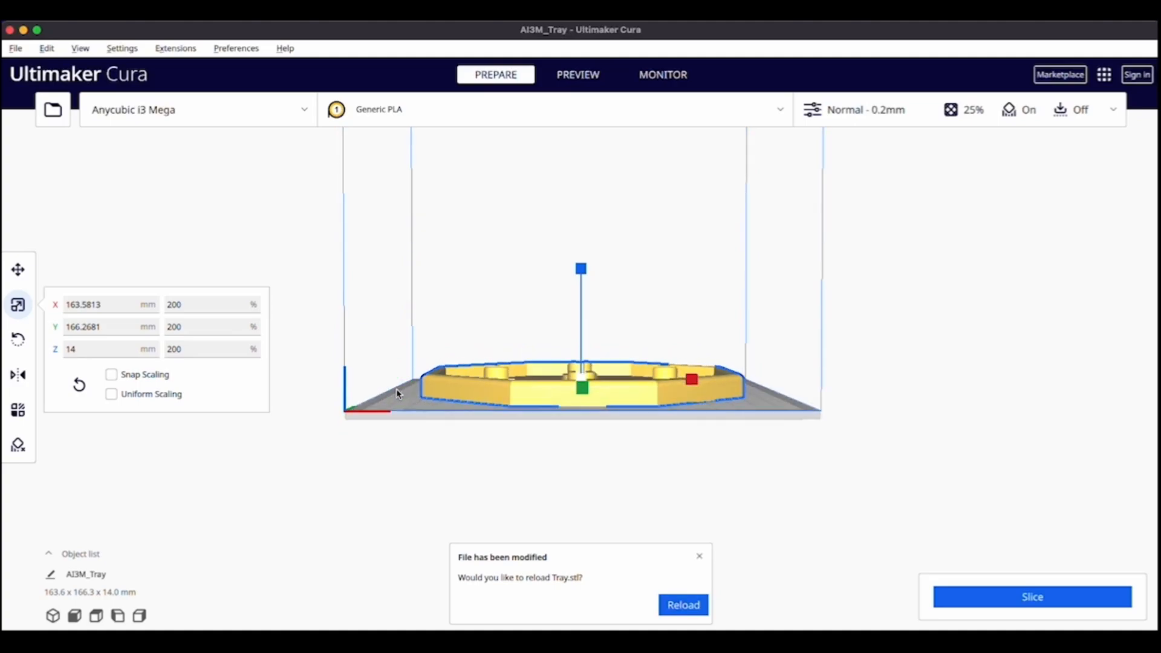
{"action": "left_click", "coordinate": [210, 348]}
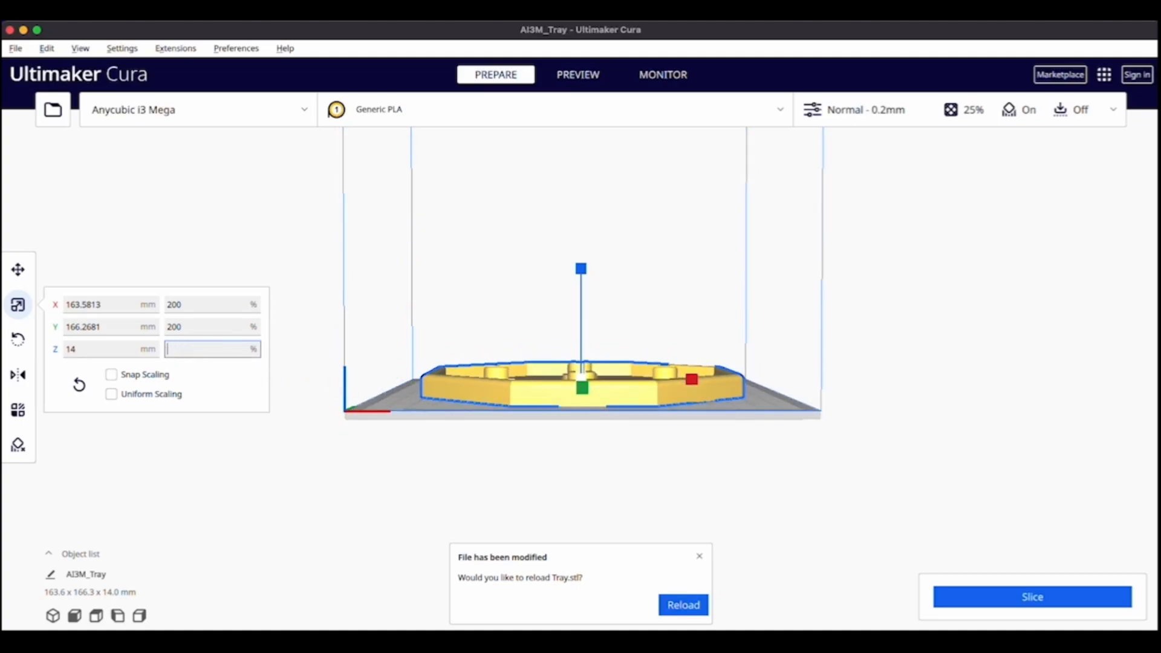
{"action": "type", "text": "400"}
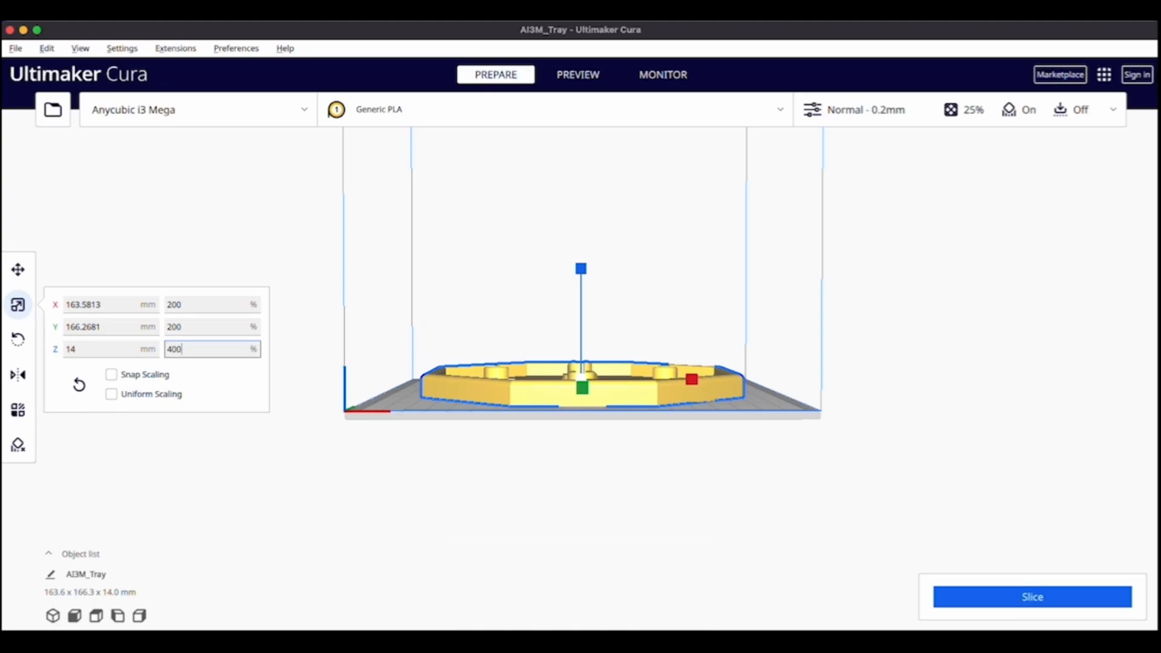
{"action": "type", "text": "28"}
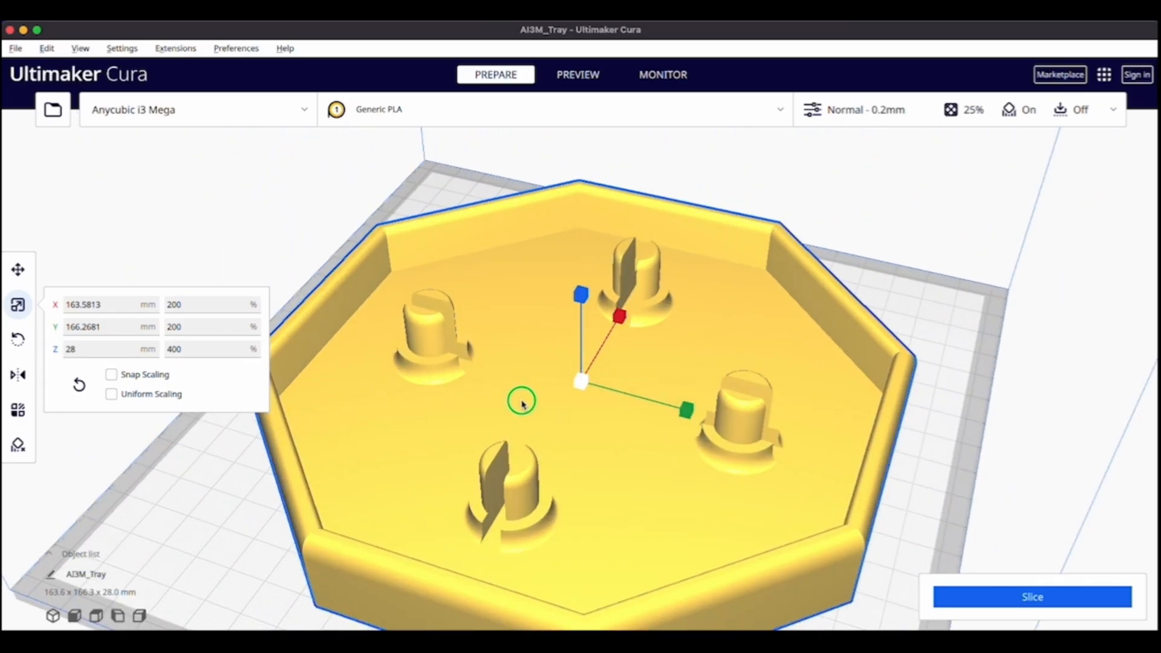
{"action": "left_click_drag", "start_coordinate": [523, 404], "coordinate": [381, 348]}
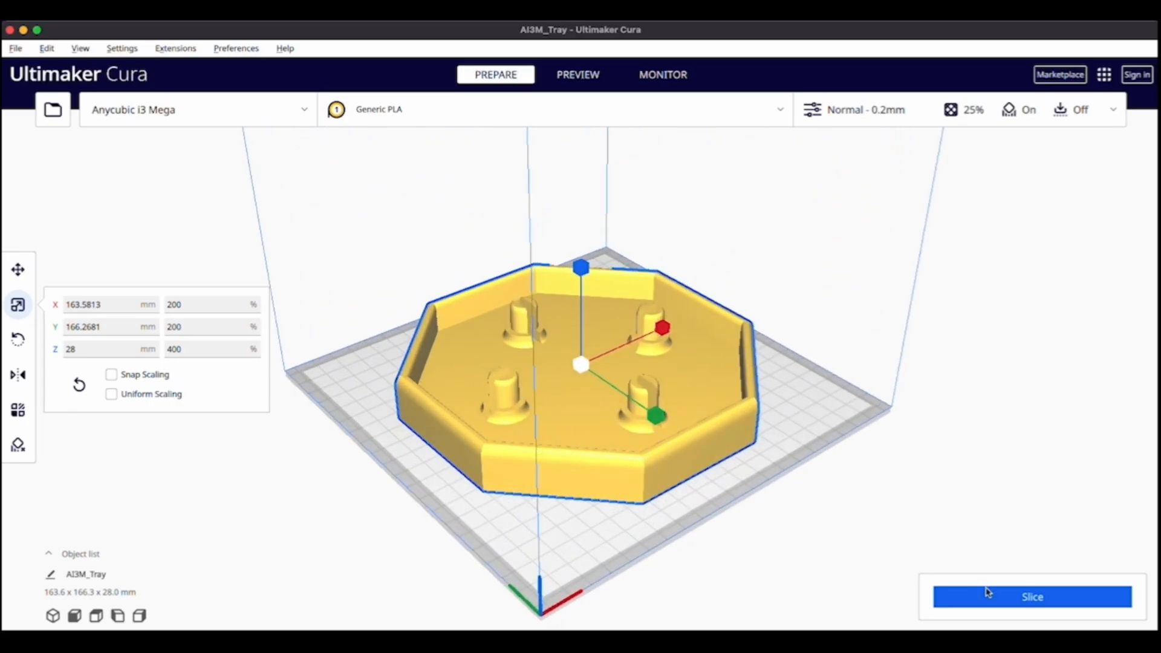
- Slice the tray and save the result to the removable drive
{"action": "left_click", "coordinate": [1030, 596]}
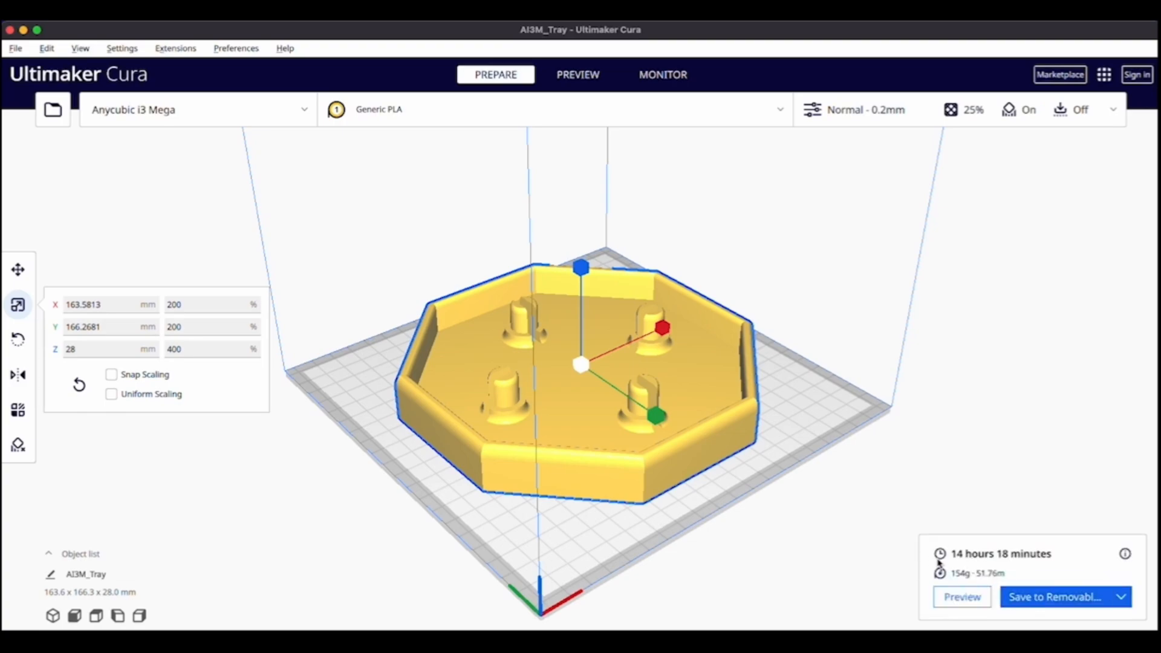
{"action": "mouse_move", "coordinate": [941, 572]}
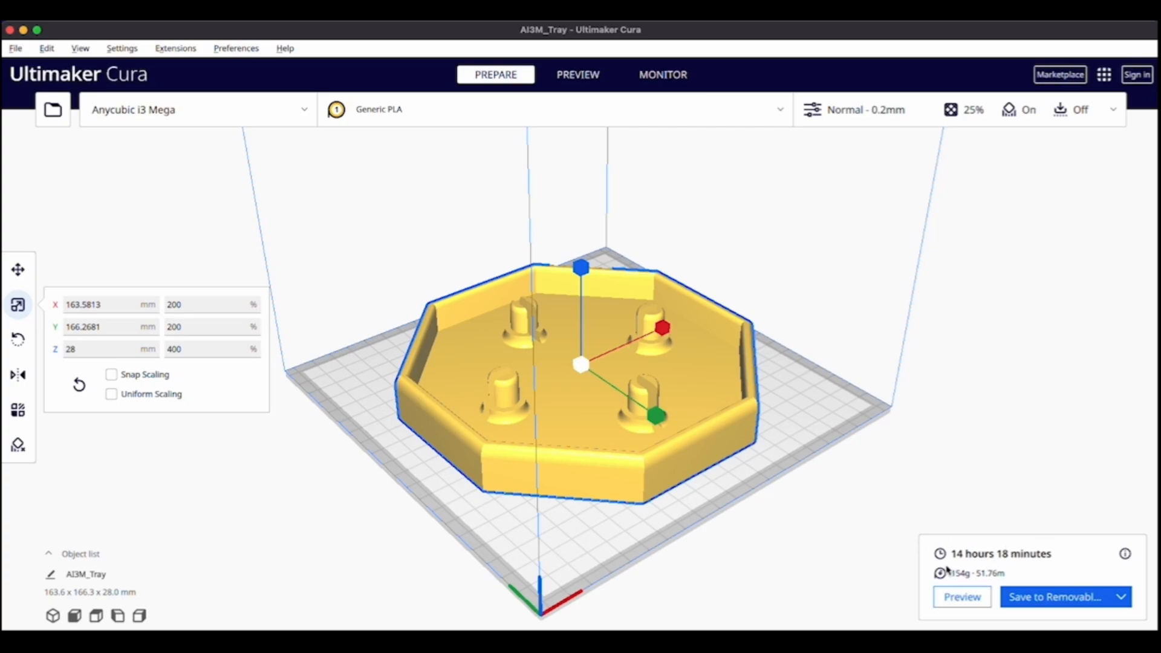
{"action": "mouse_move", "coordinate": [1057, 596]}
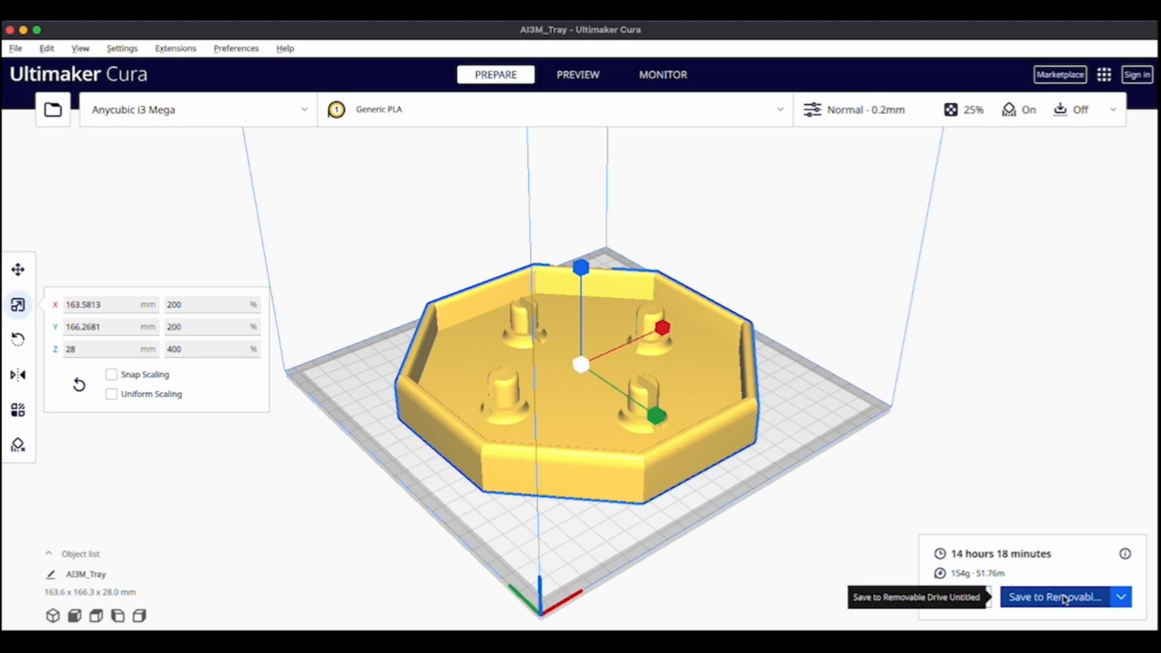
{"action": "mouse_move", "coordinate": [1067, 599]}
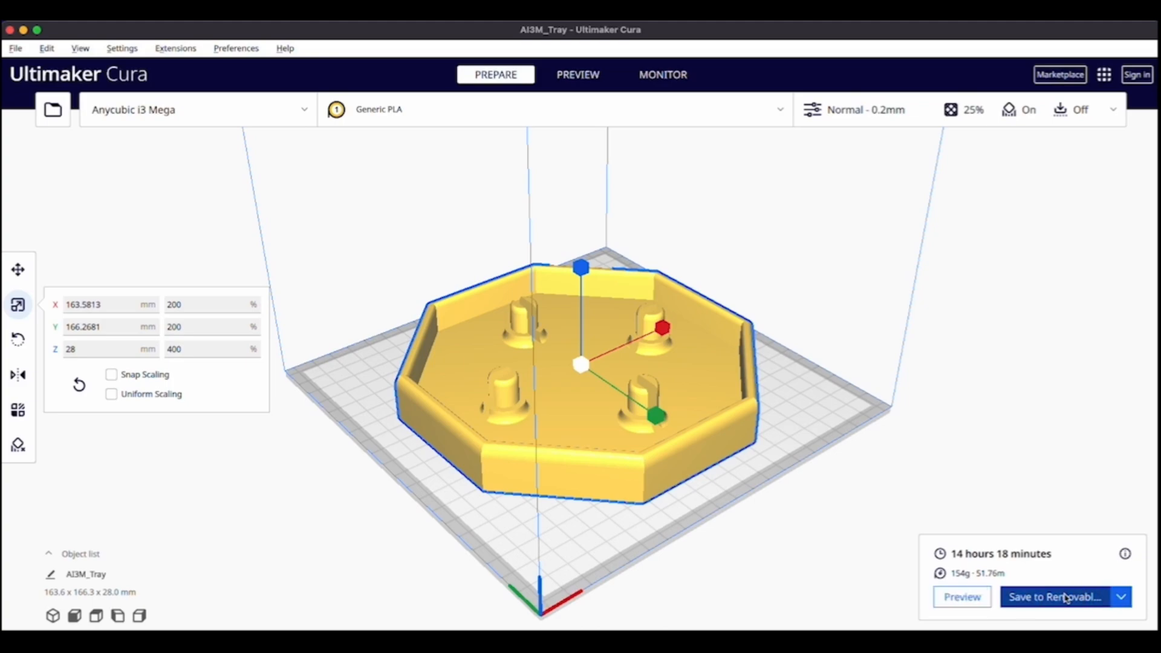
{"action": "mouse_move", "coordinate": [1057, 597]}
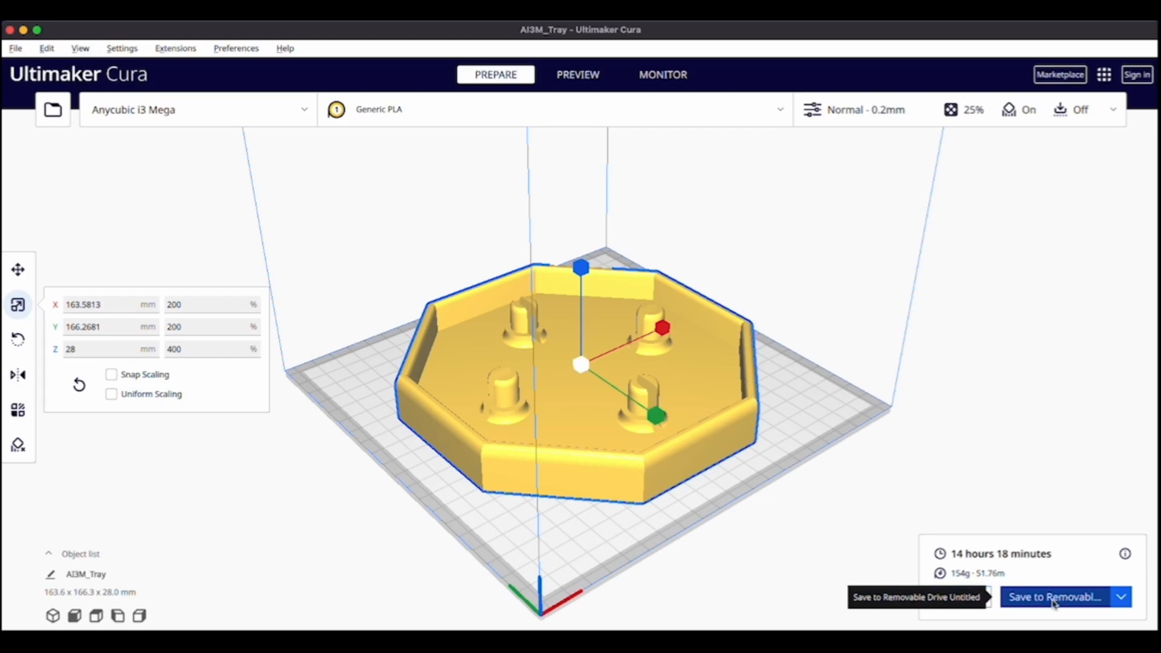
{"action": "left_click", "coordinate": [1055, 596]}
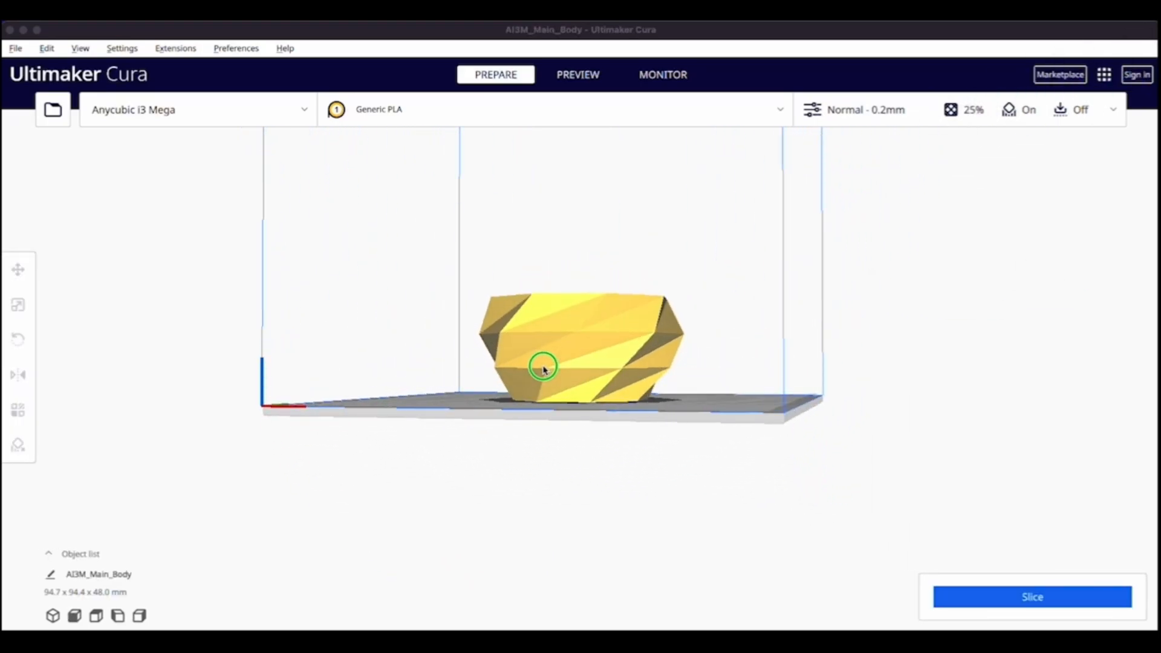
- Scale Main_Body to 200% in X/Y and 400% in Z, giving 189.4 × 188.8 × 192 mm
{"action": "left_click", "coordinate": [18, 305]}
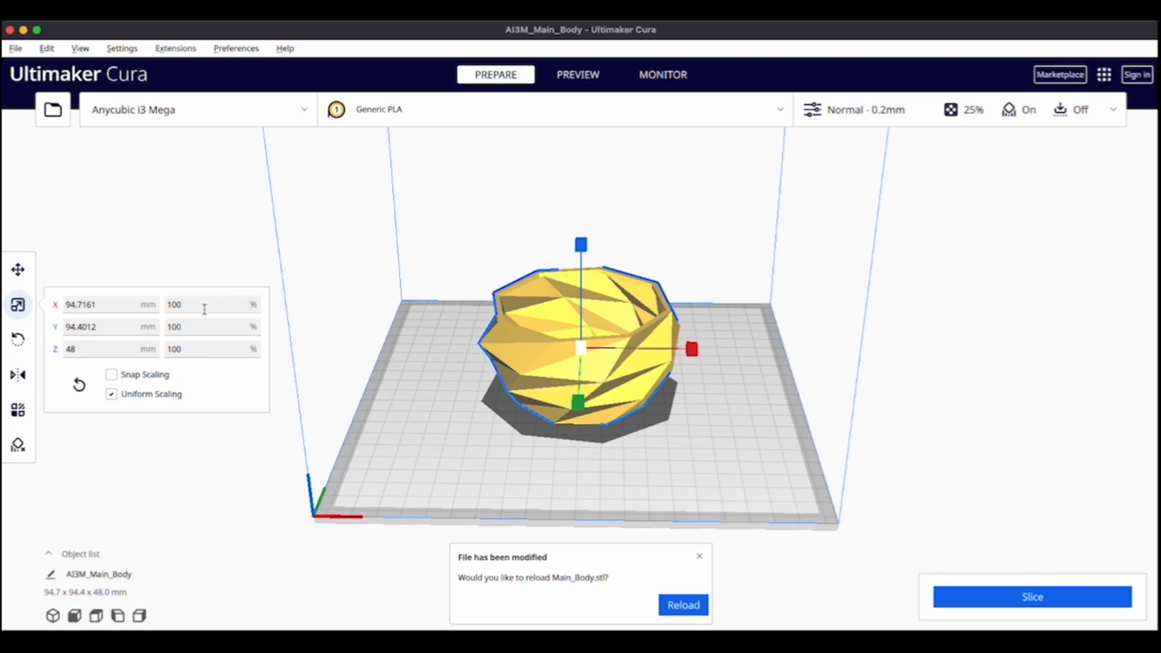
{"action": "left_click", "coordinate": [211, 305]}
{"action": "type", "text": "1"}
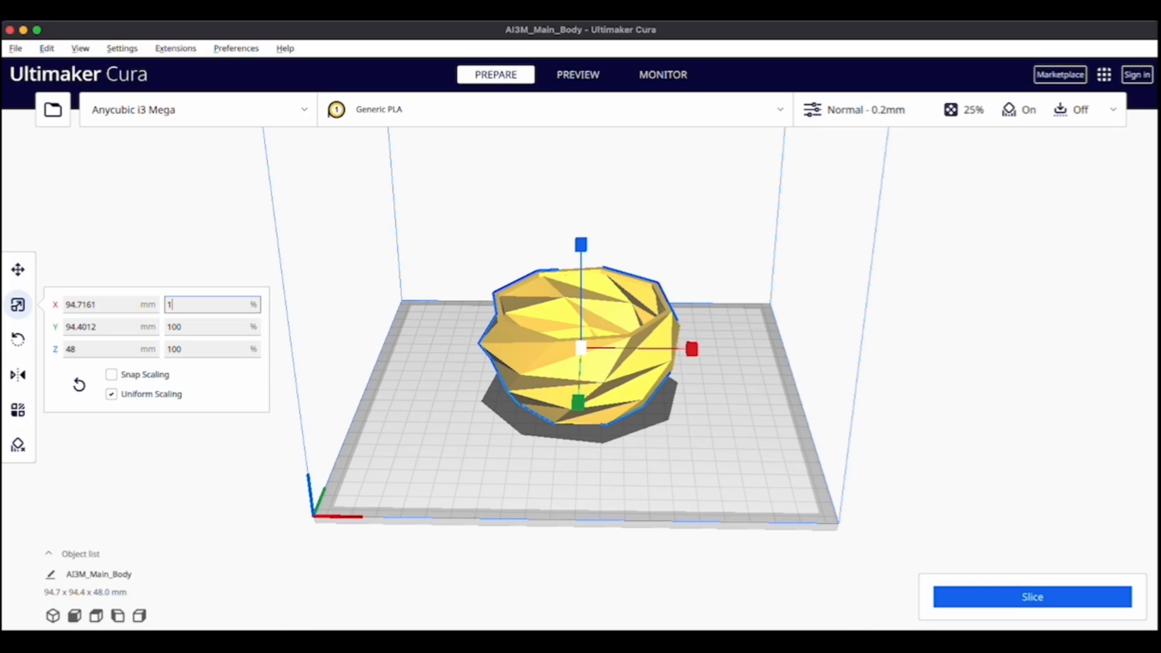
{"action": "type", "text": "200"}
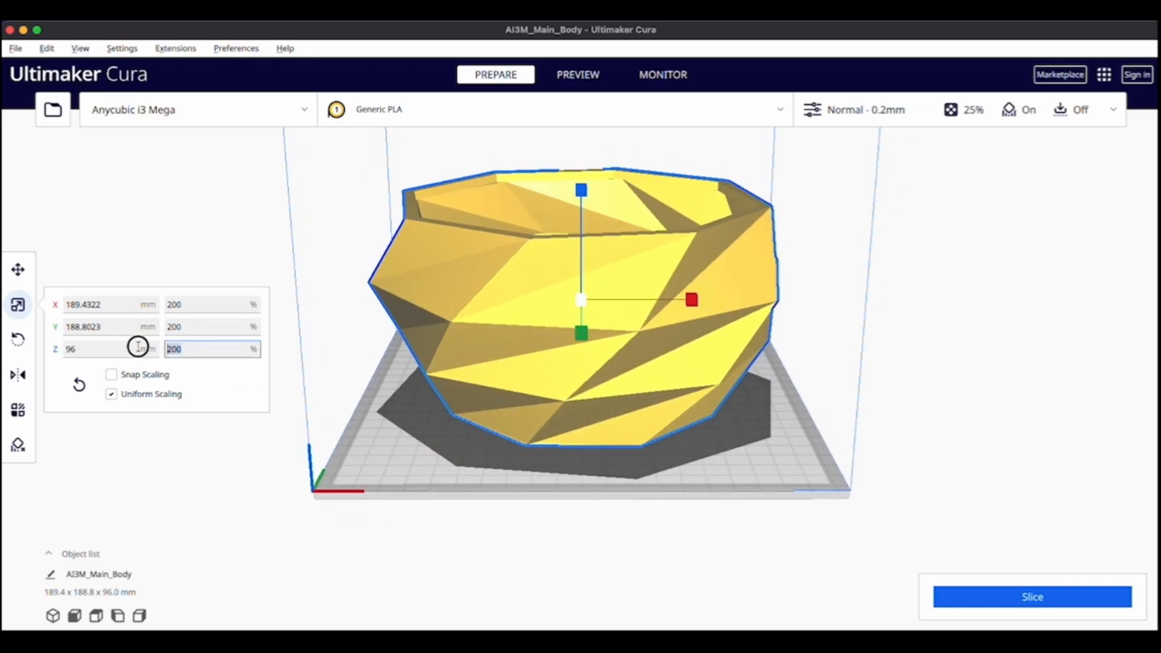
{"action": "type", "text": "4"}
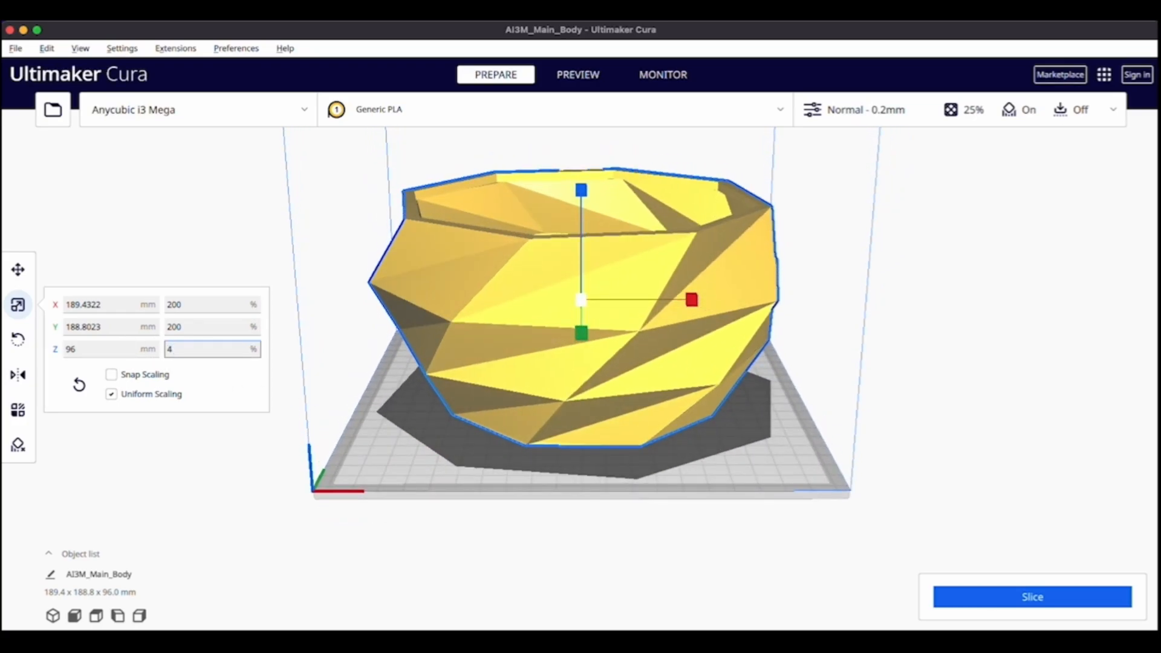
{"action": "left_click", "coordinate": [112, 393]}
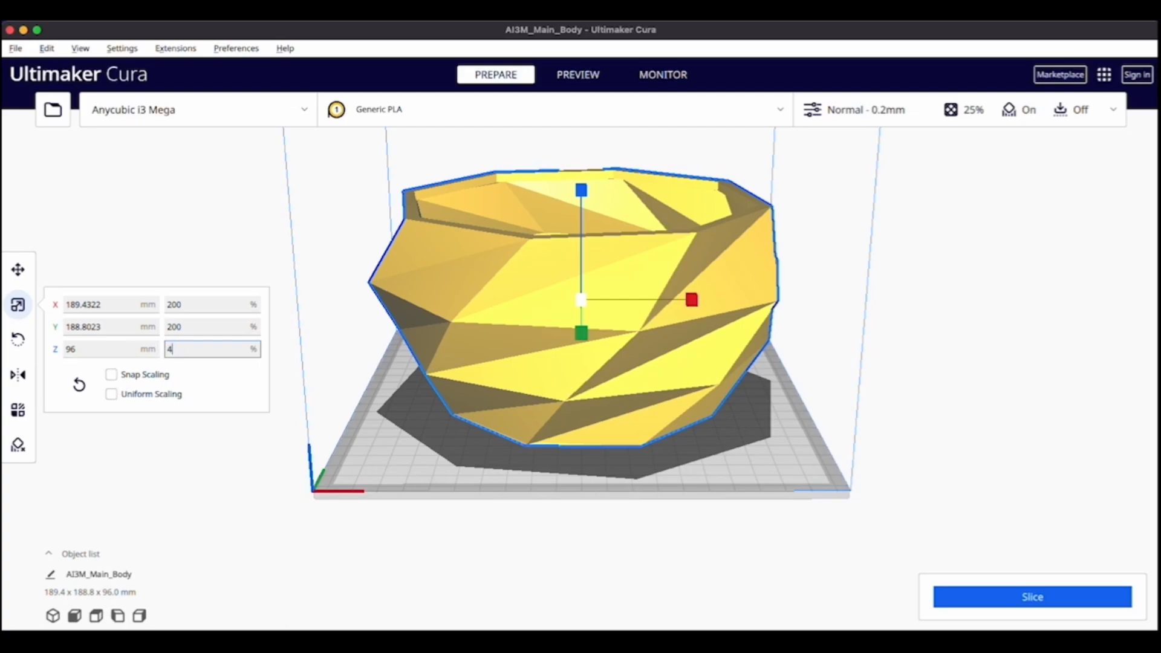
{"action": "type", "text": "00"}
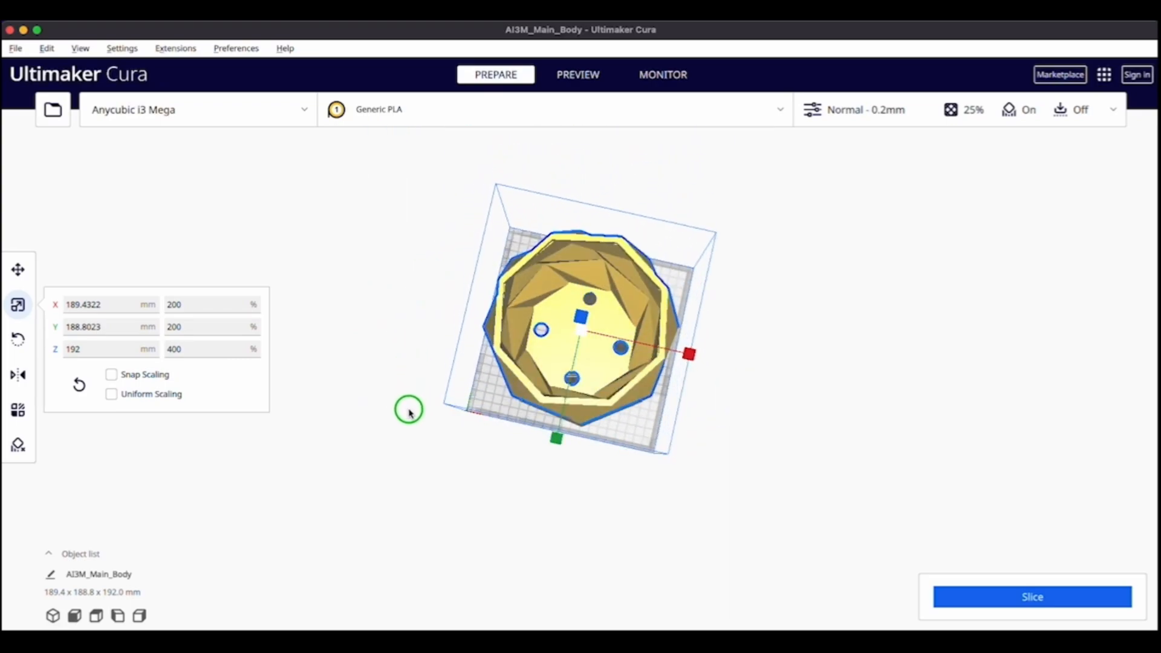
{"action": "scroll", "scroll_direction": "up", "scroll_amount": 3}
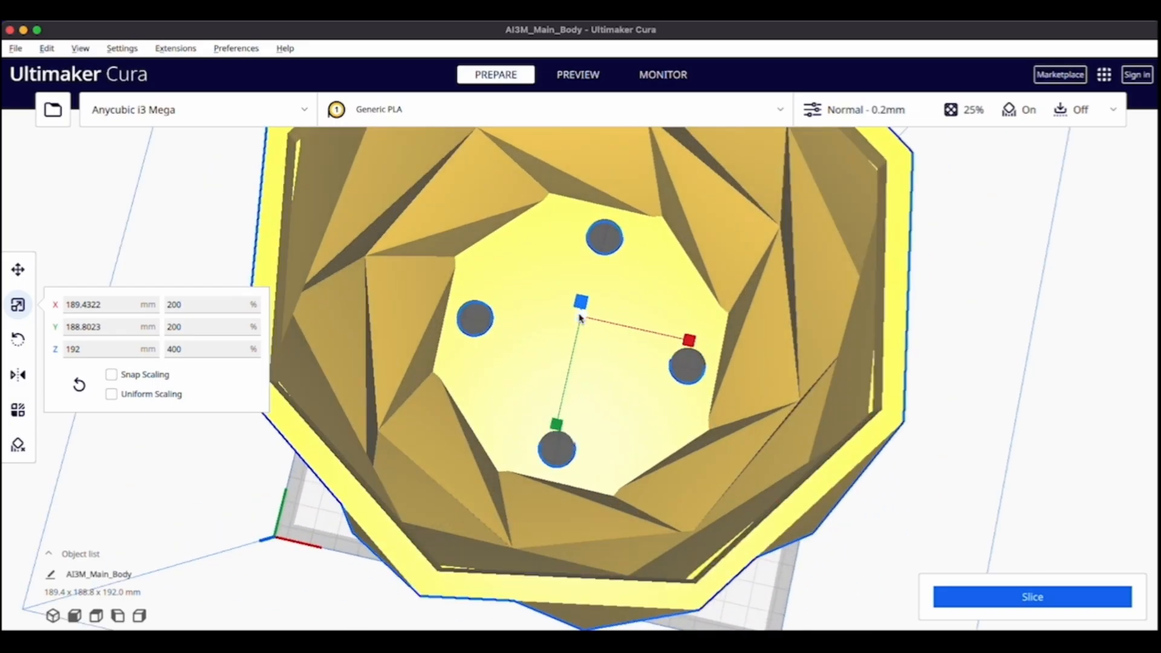
{"action": "left_click_drag", "start_coordinate": [578, 318], "coordinate": [607, 270]}
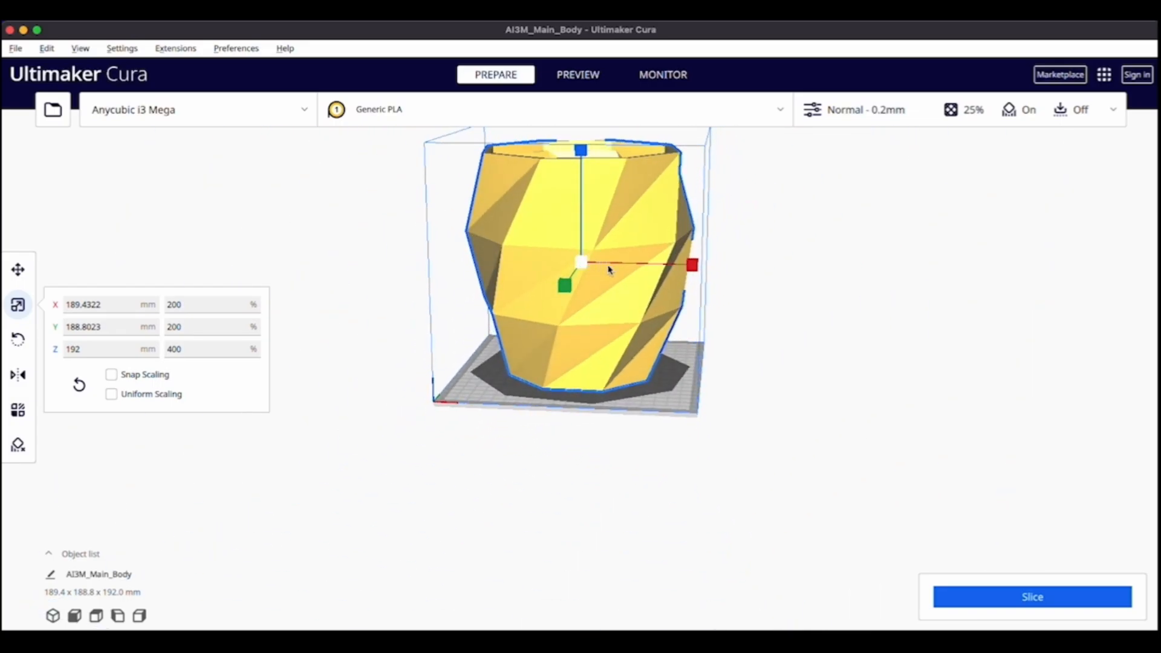
{"action": "left_click", "coordinate": [1032, 596]}
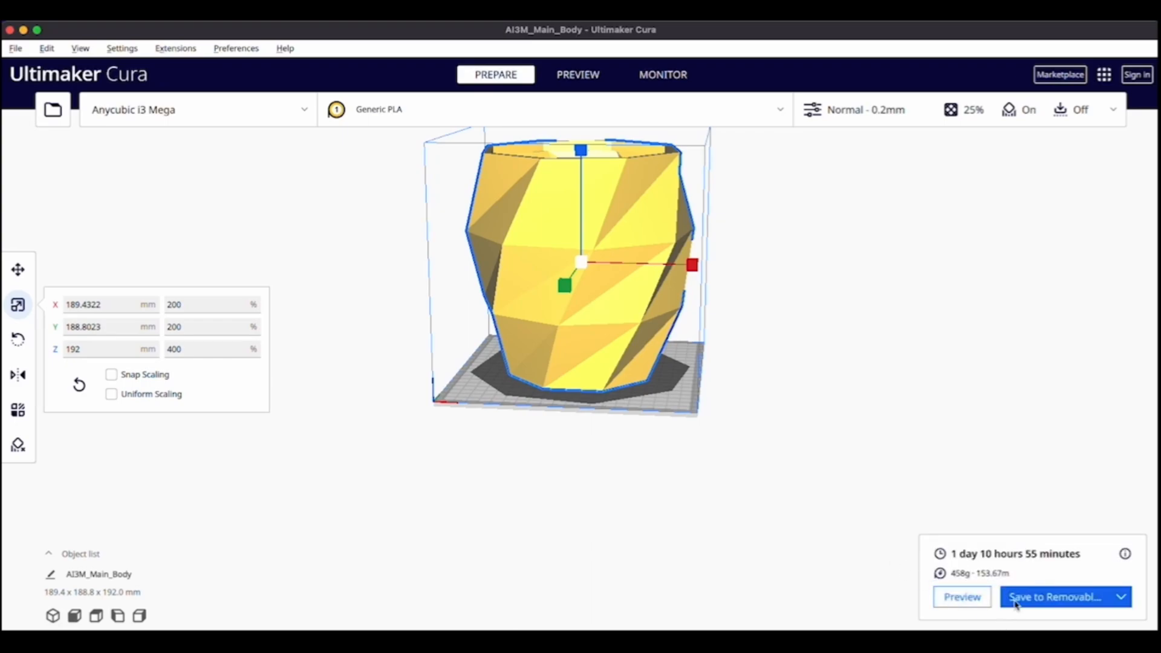
{"action": "mouse_move", "coordinate": [996, 562]}
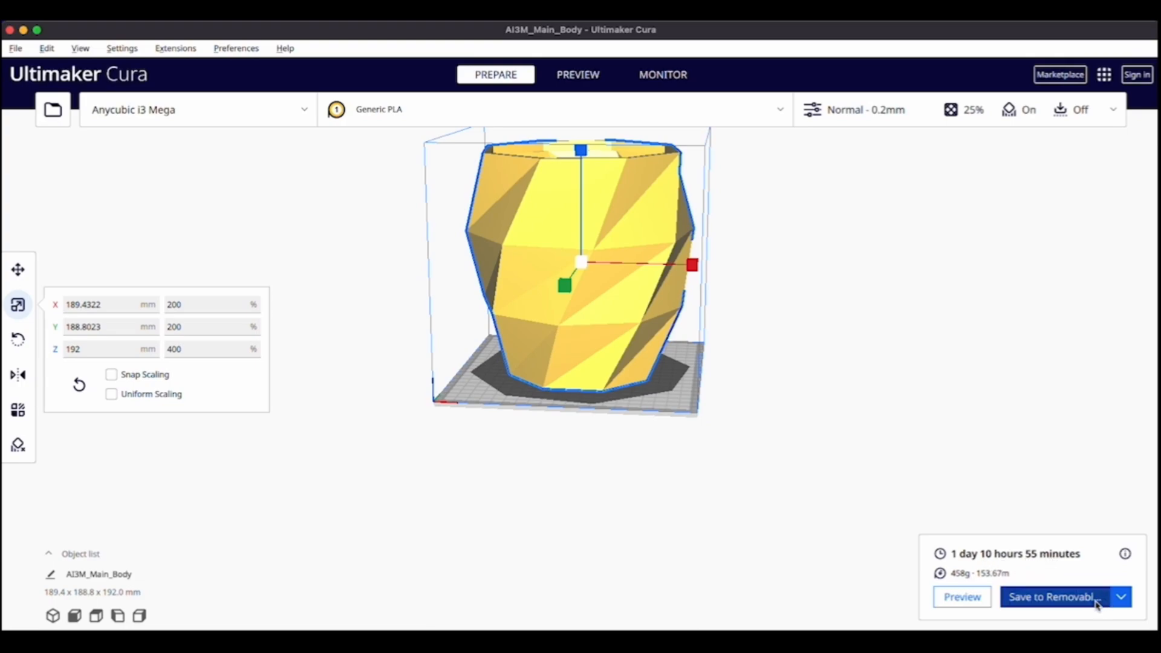
- Save the sliced planter body to the removable drive
{"action": "left_click", "coordinate": [1055, 596]}
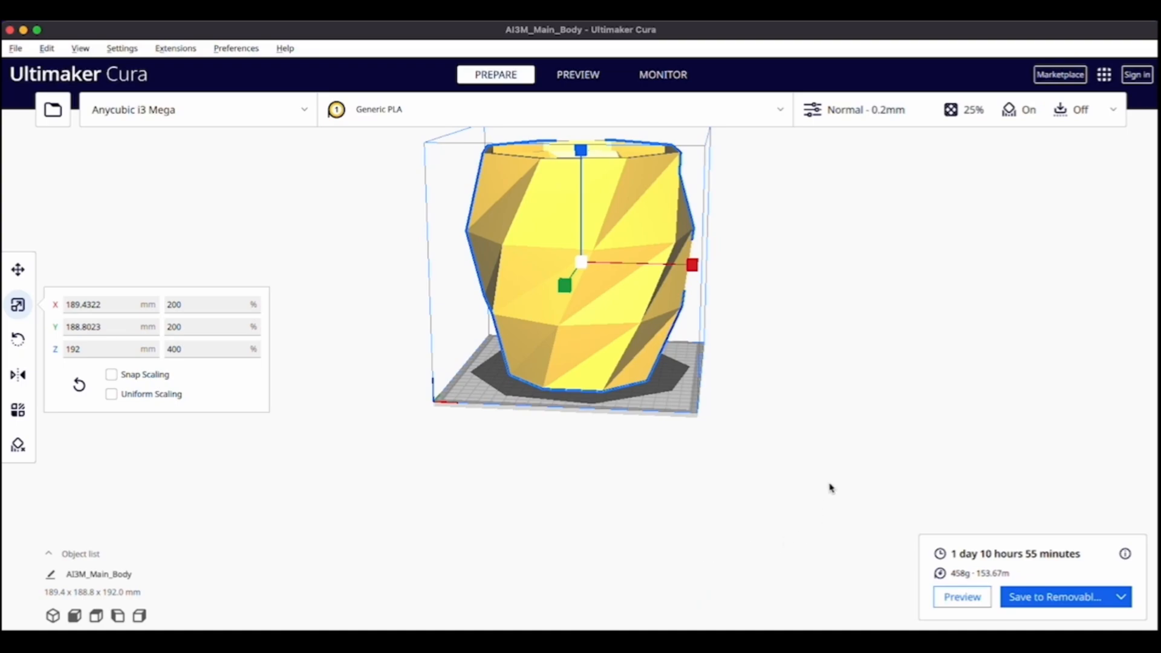
{"action": "mouse_move", "coordinate": [733, 332]}
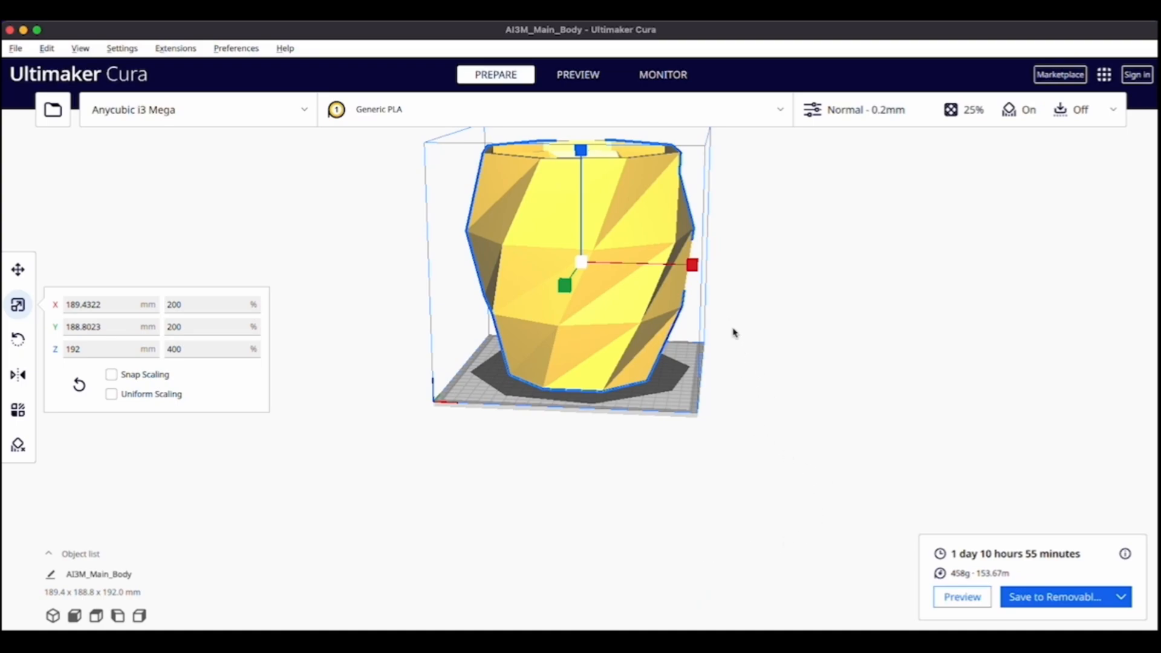